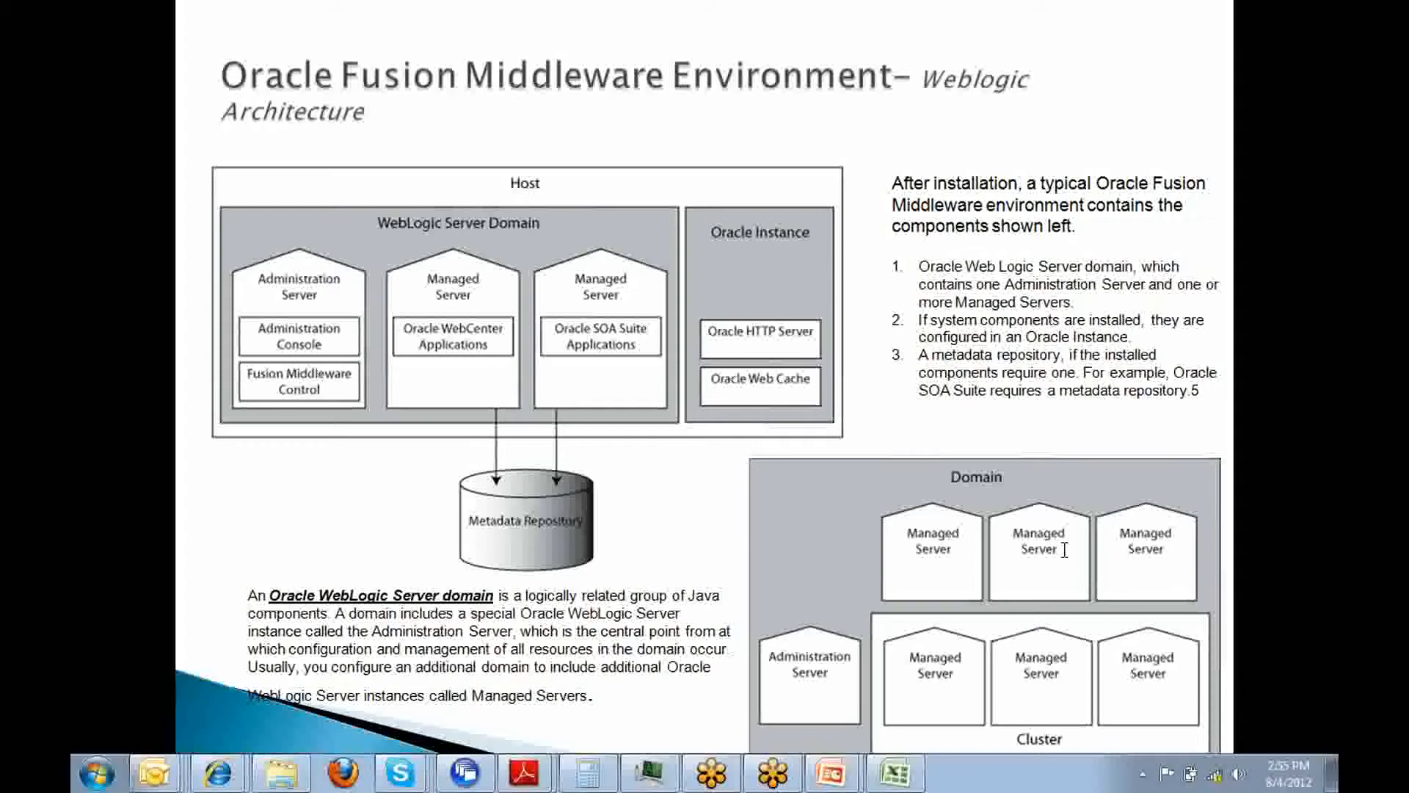
mouse_move(513, 149)
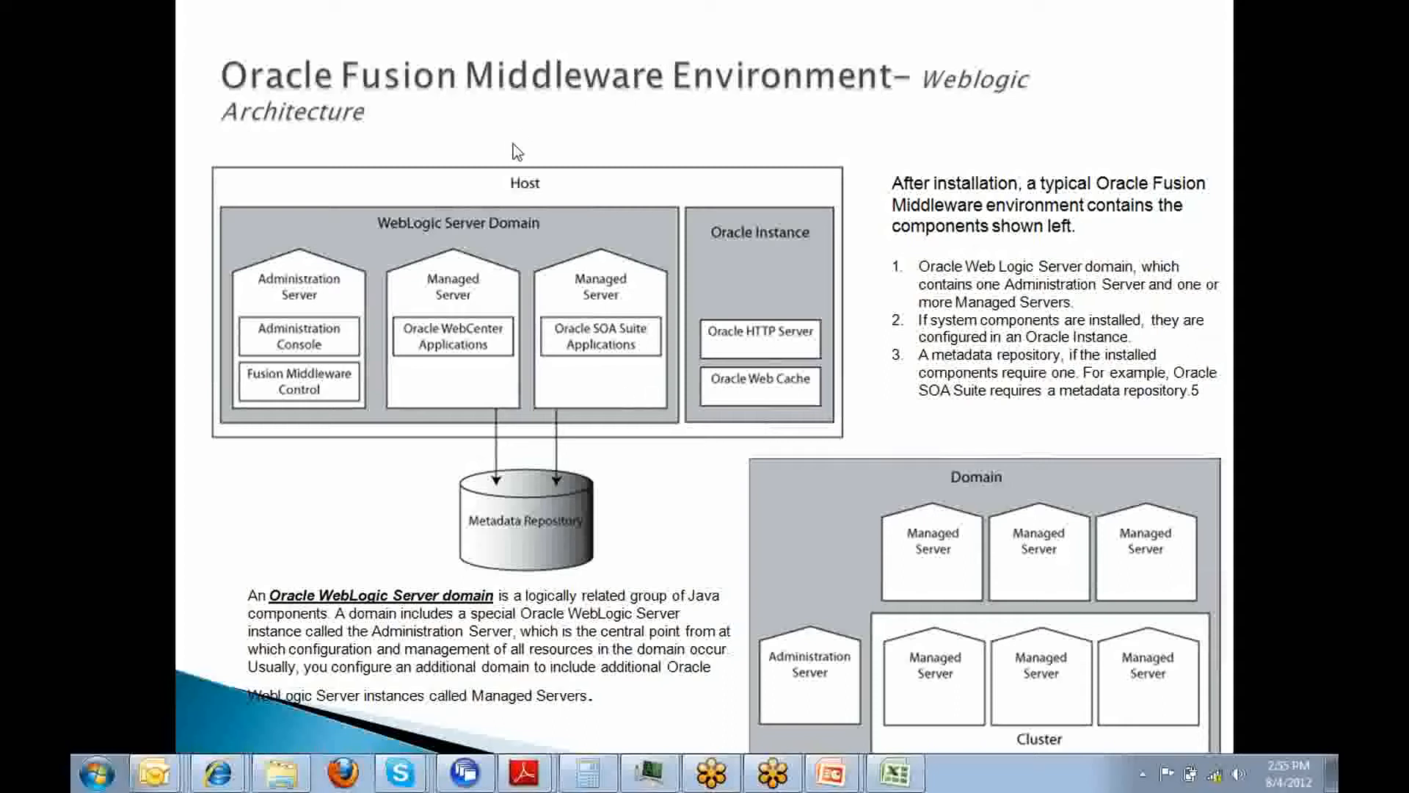
mouse_move(532, 196)
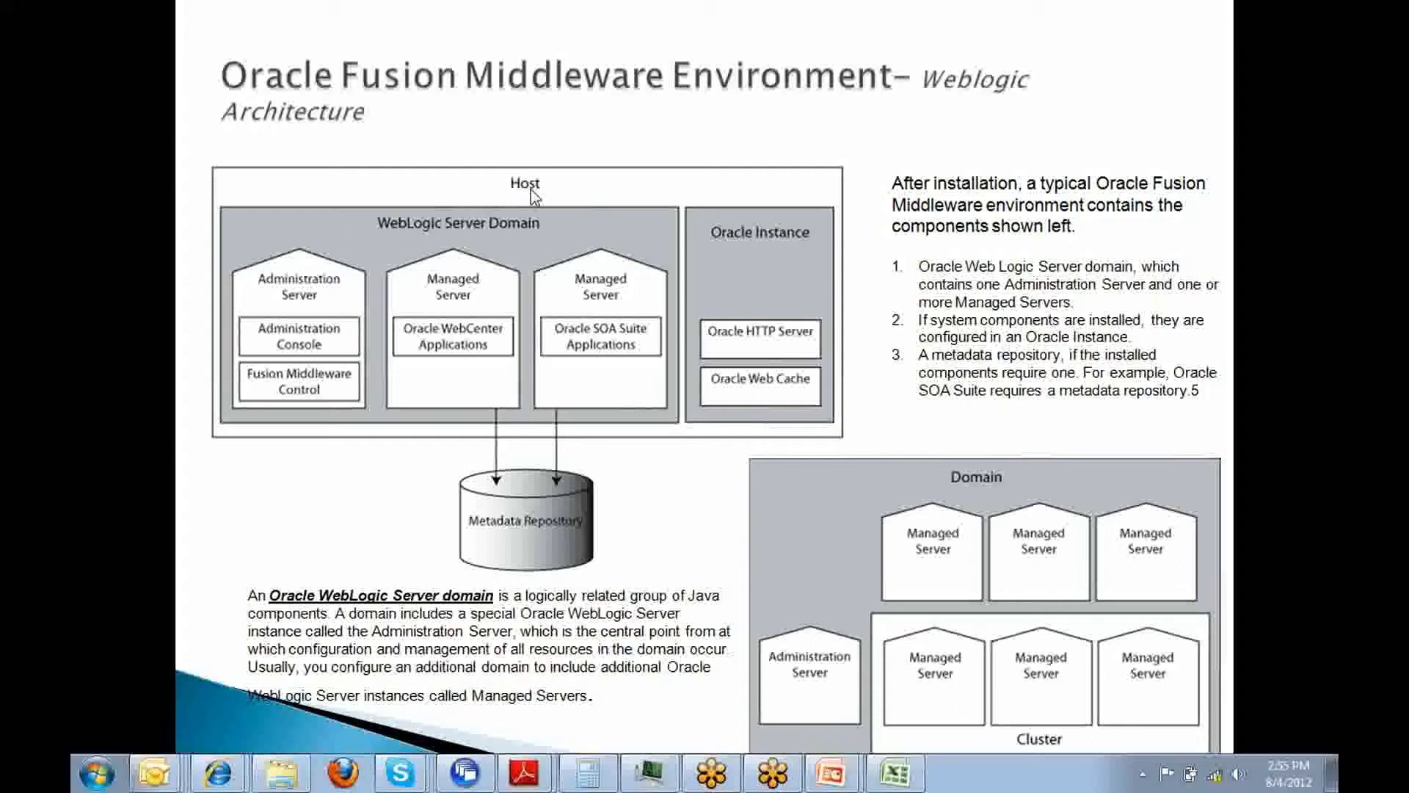
mouse_move(565, 214)
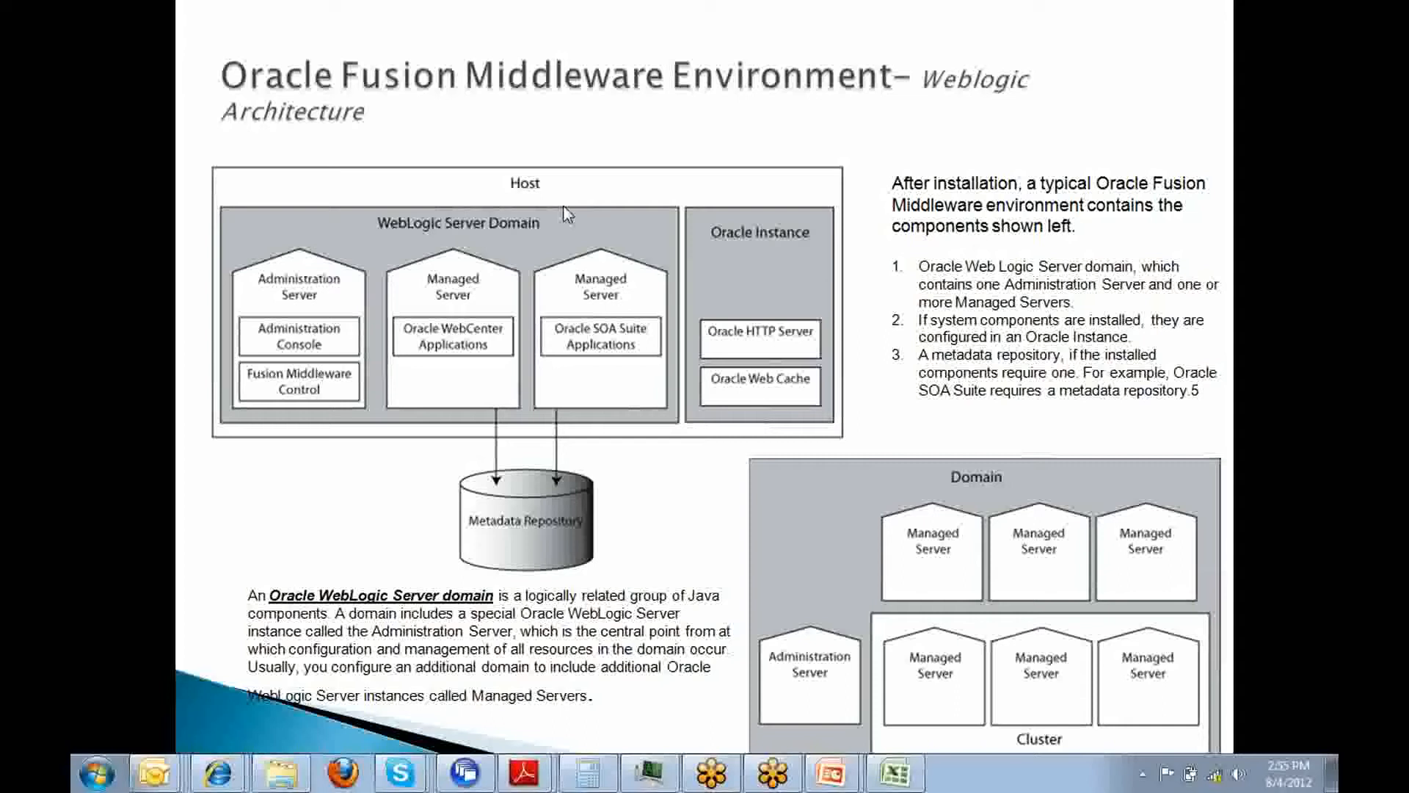
mouse_move(742, 340)
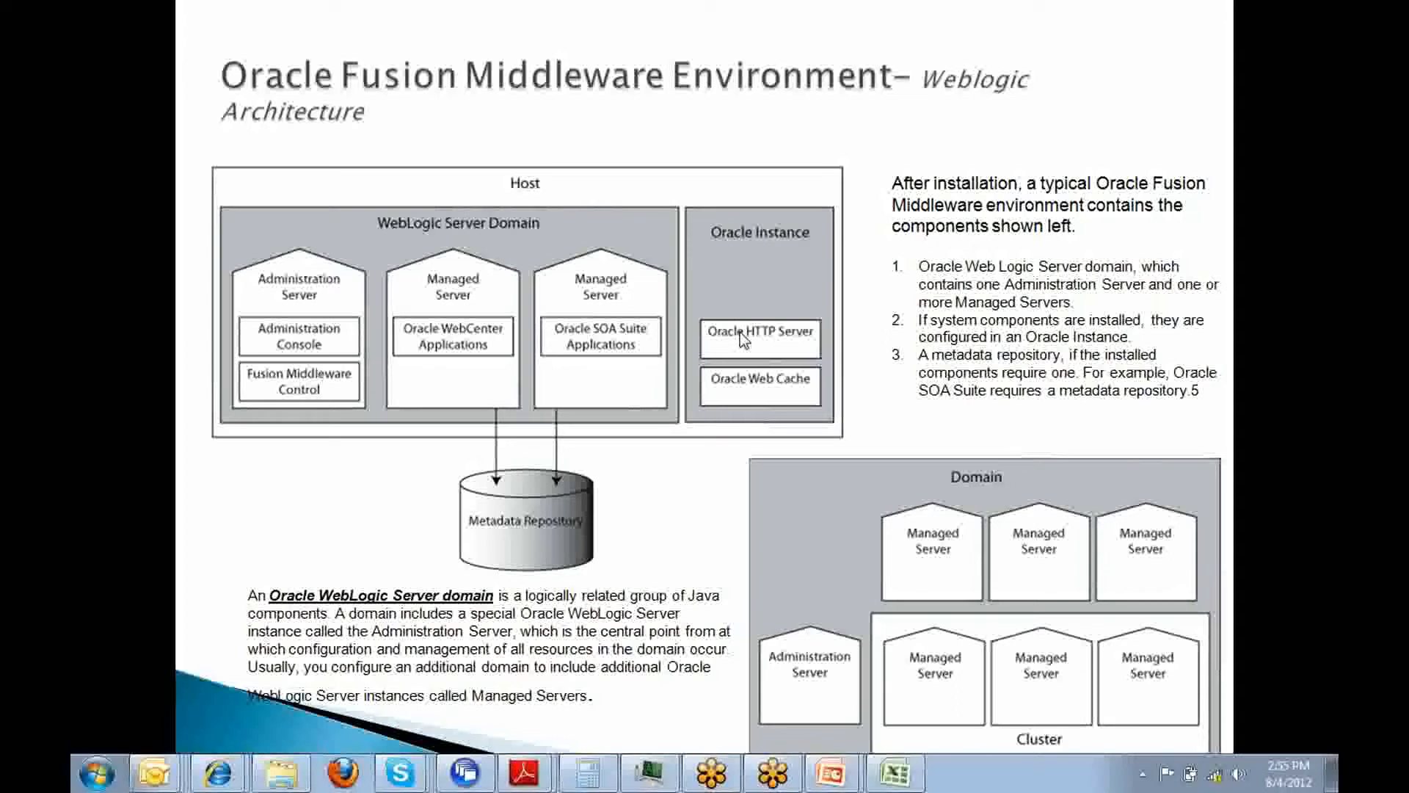
mouse_move(283, 295)
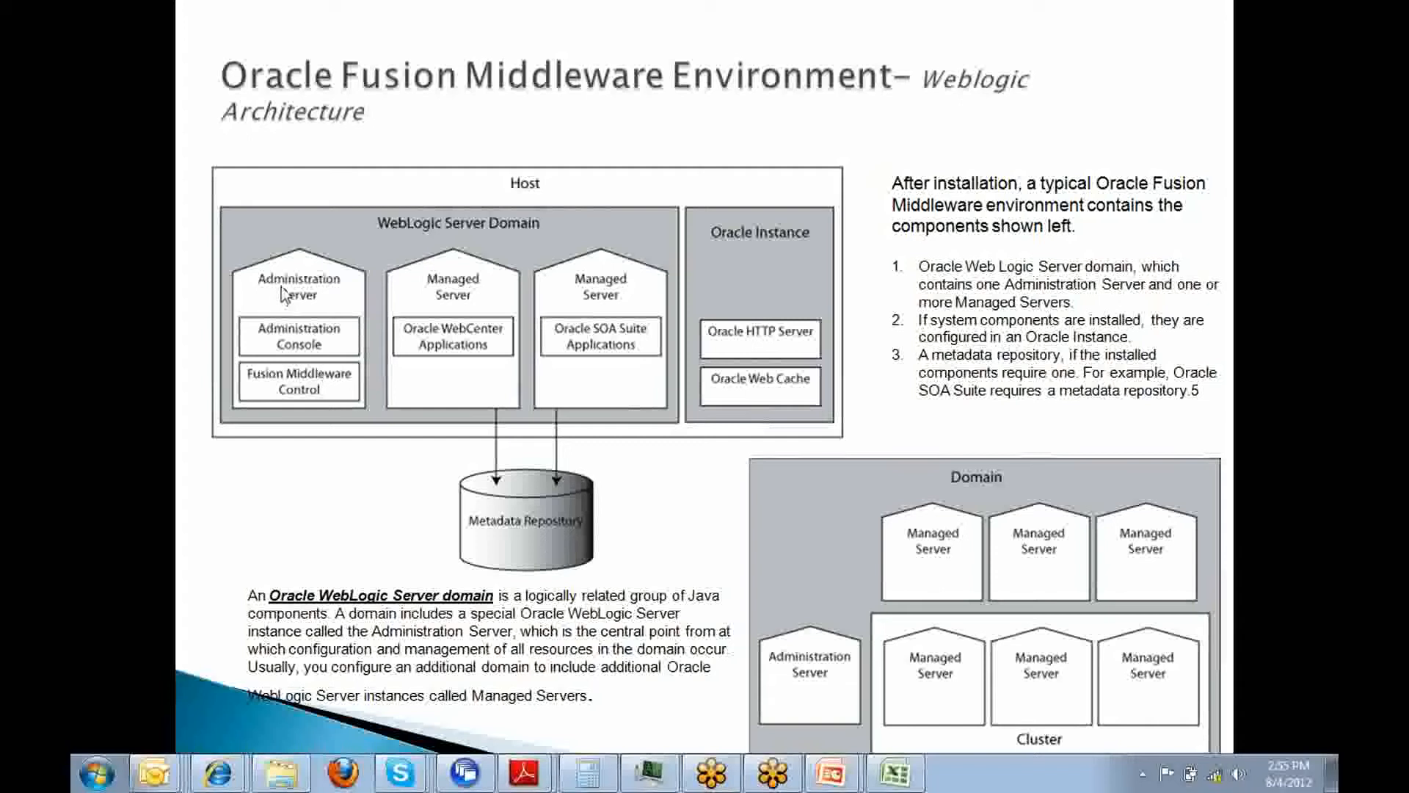
mouse_move(305, 299)
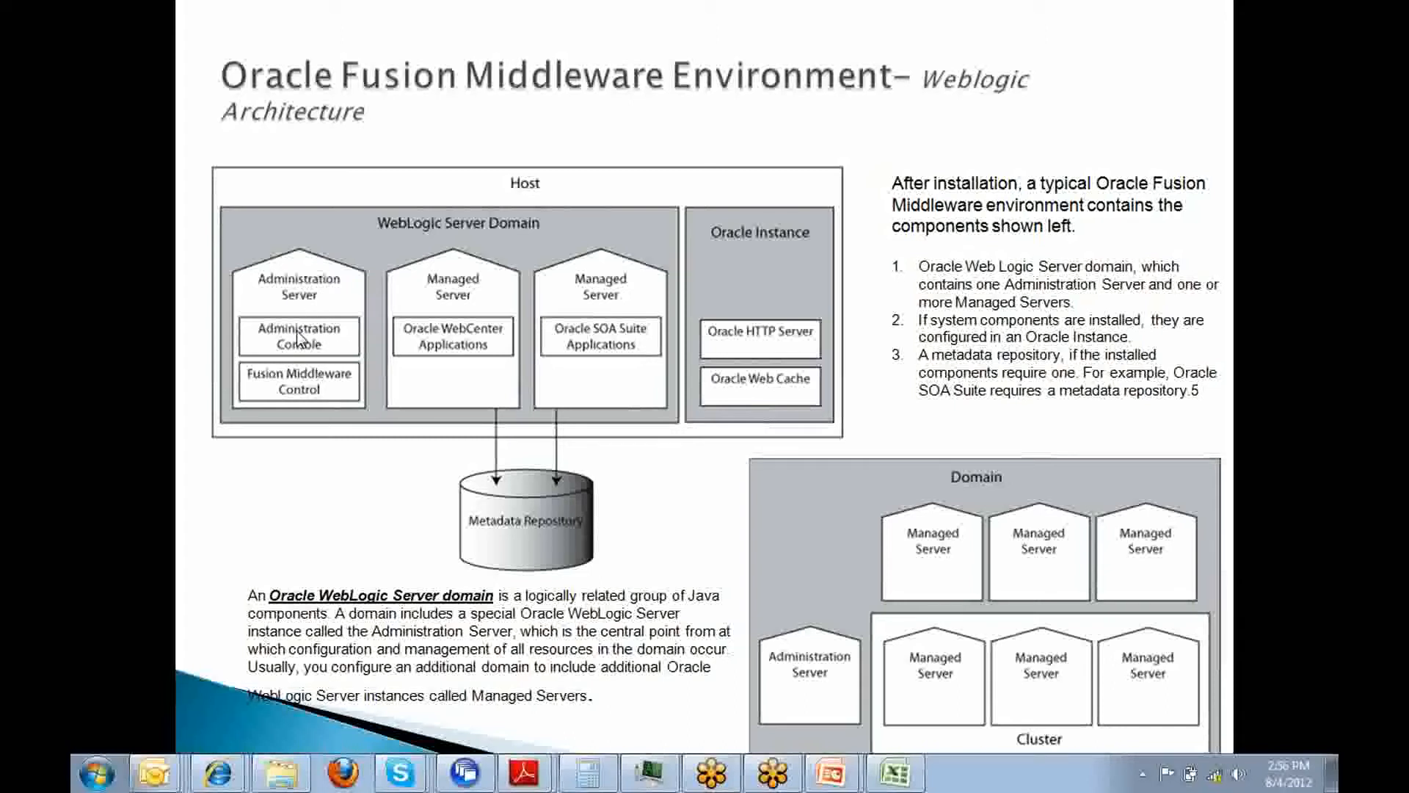
mouse_move(609, 335)
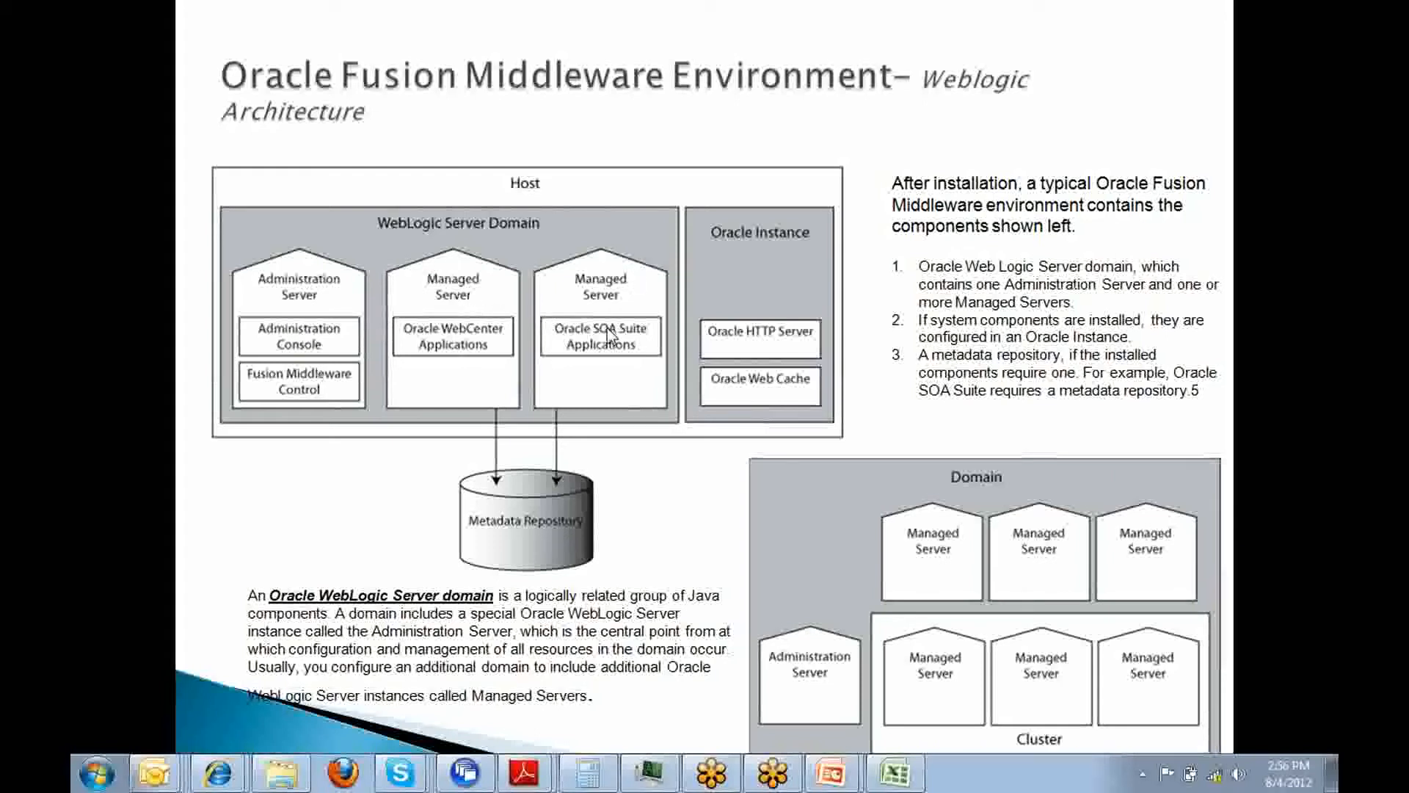
mouse_move(600, 306)
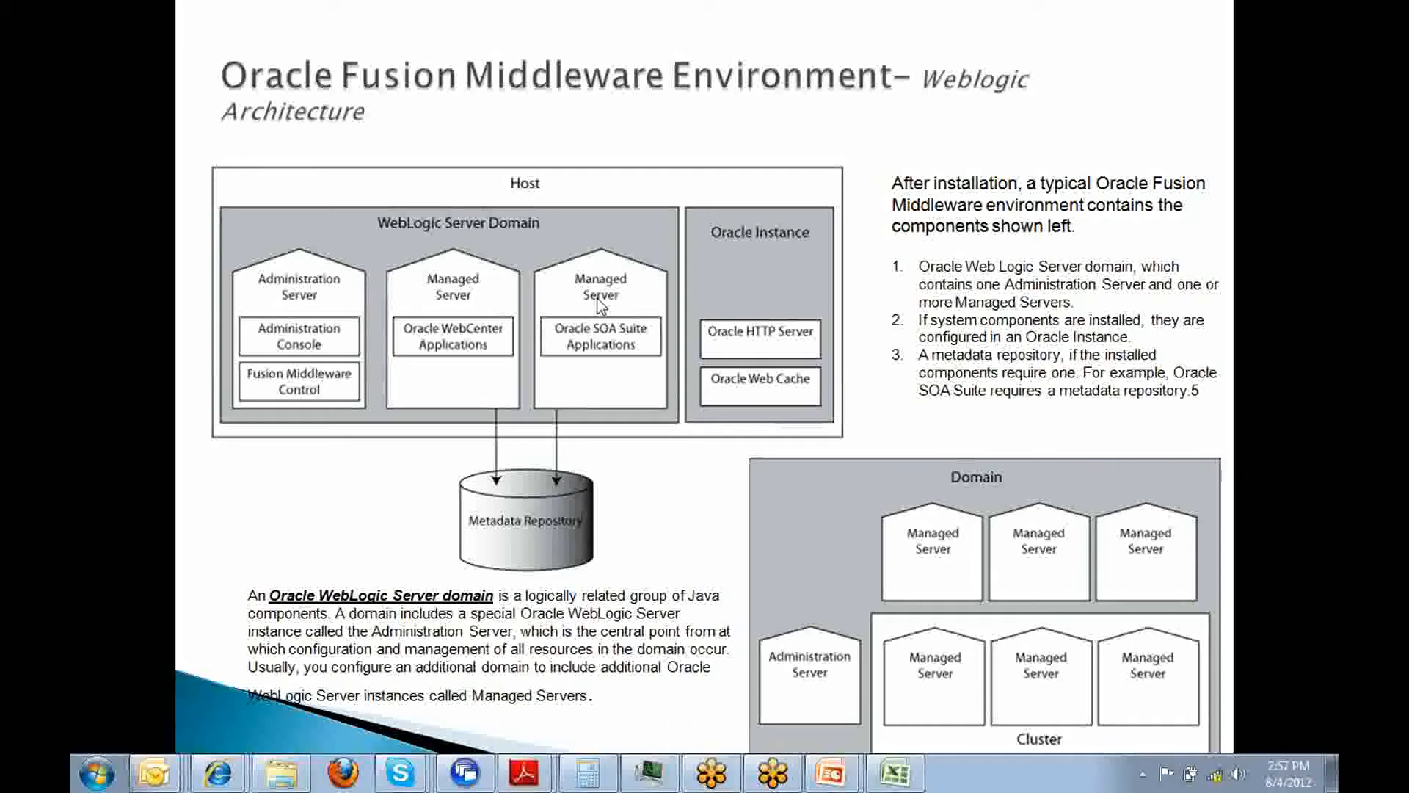
mouse_move(1100, 546)
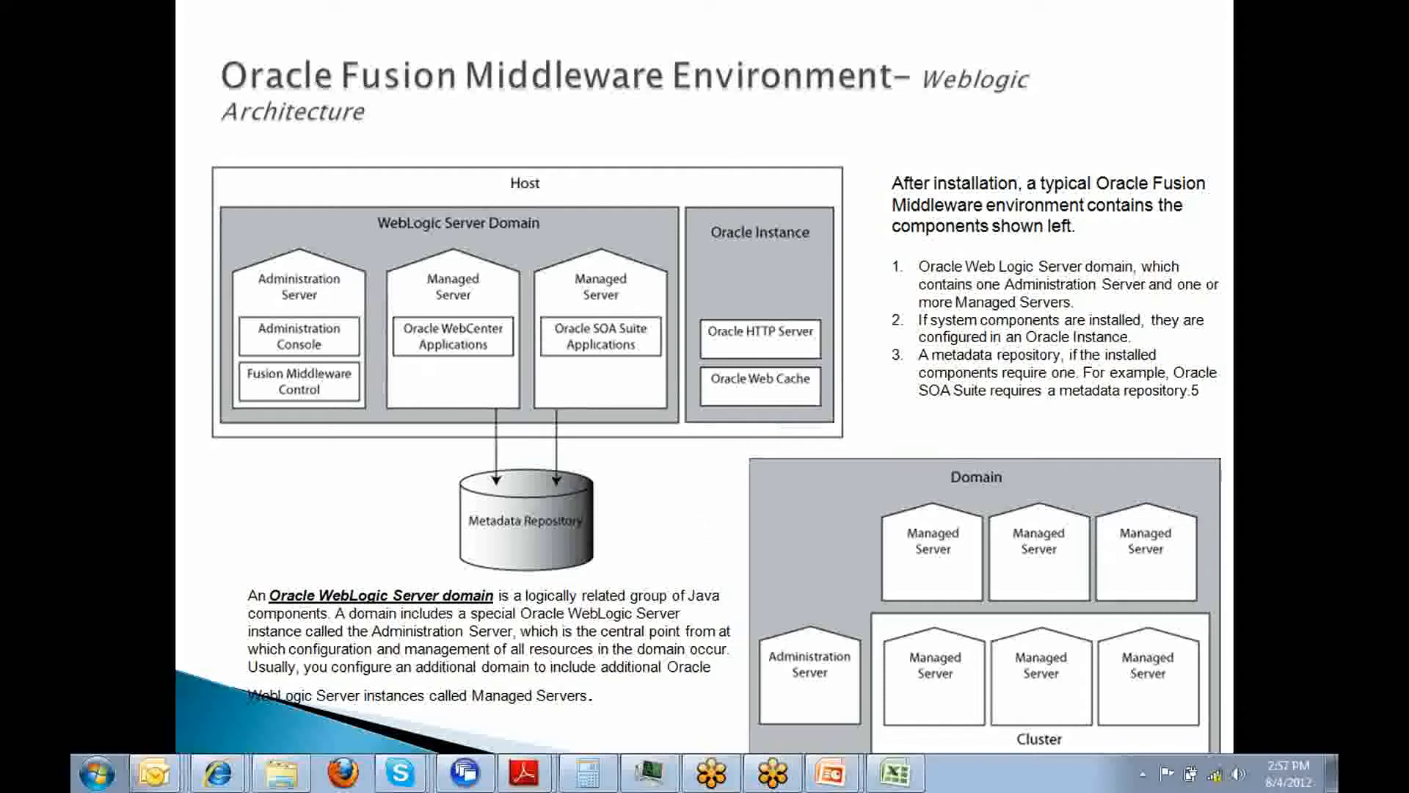
mouse_move(1100, 549)
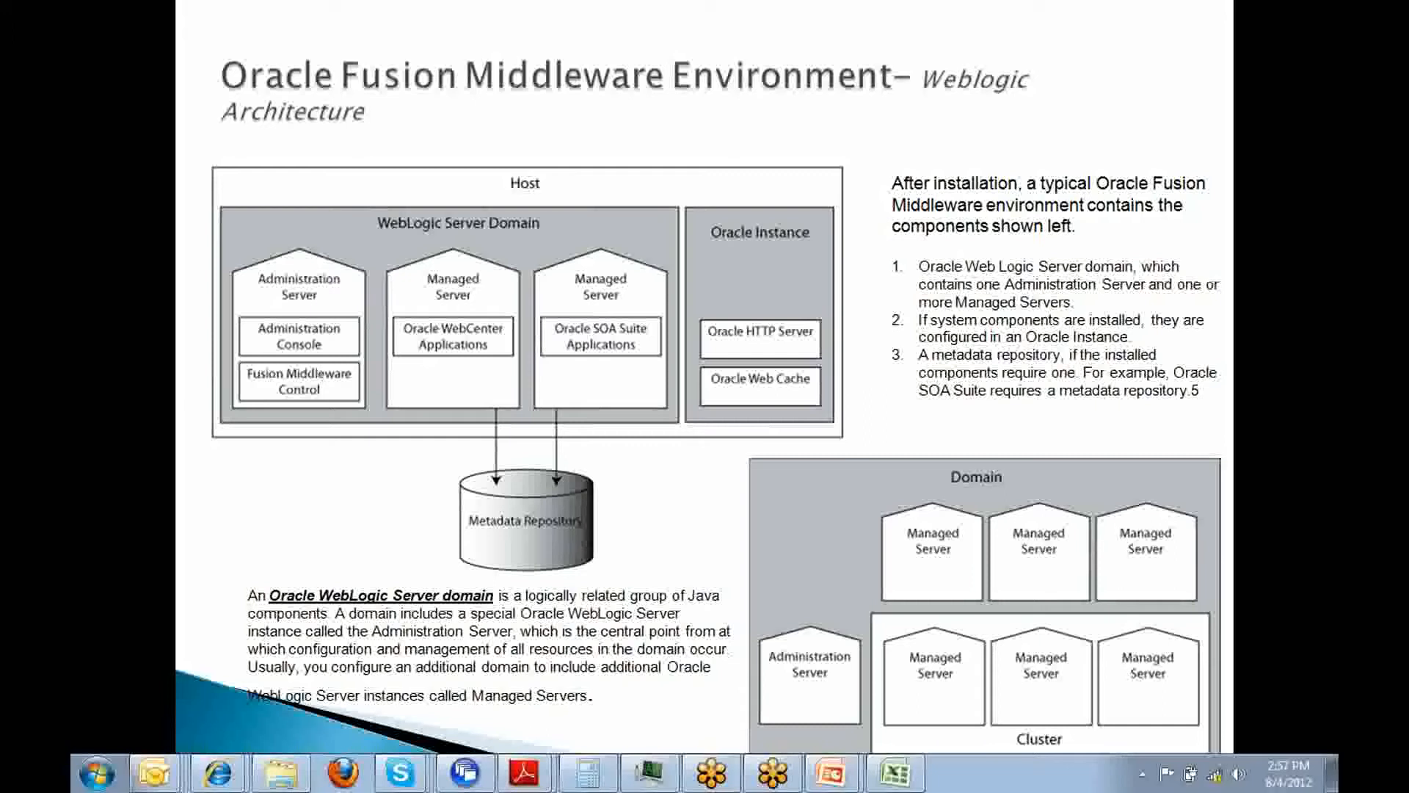
mouse_move(1100, 546)
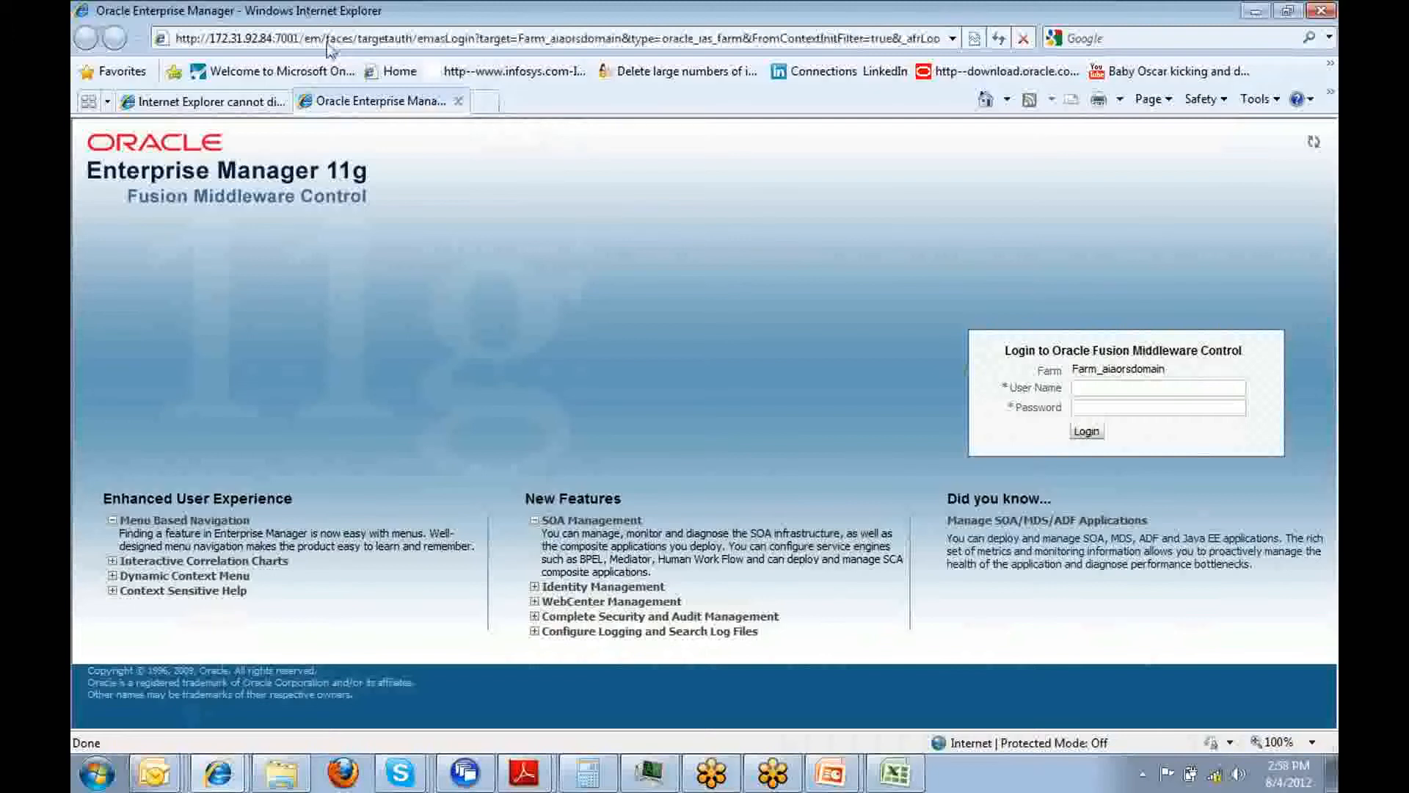
- Select the login page's address and open a blank Internet Explorer tab beside it
click(557, 38)
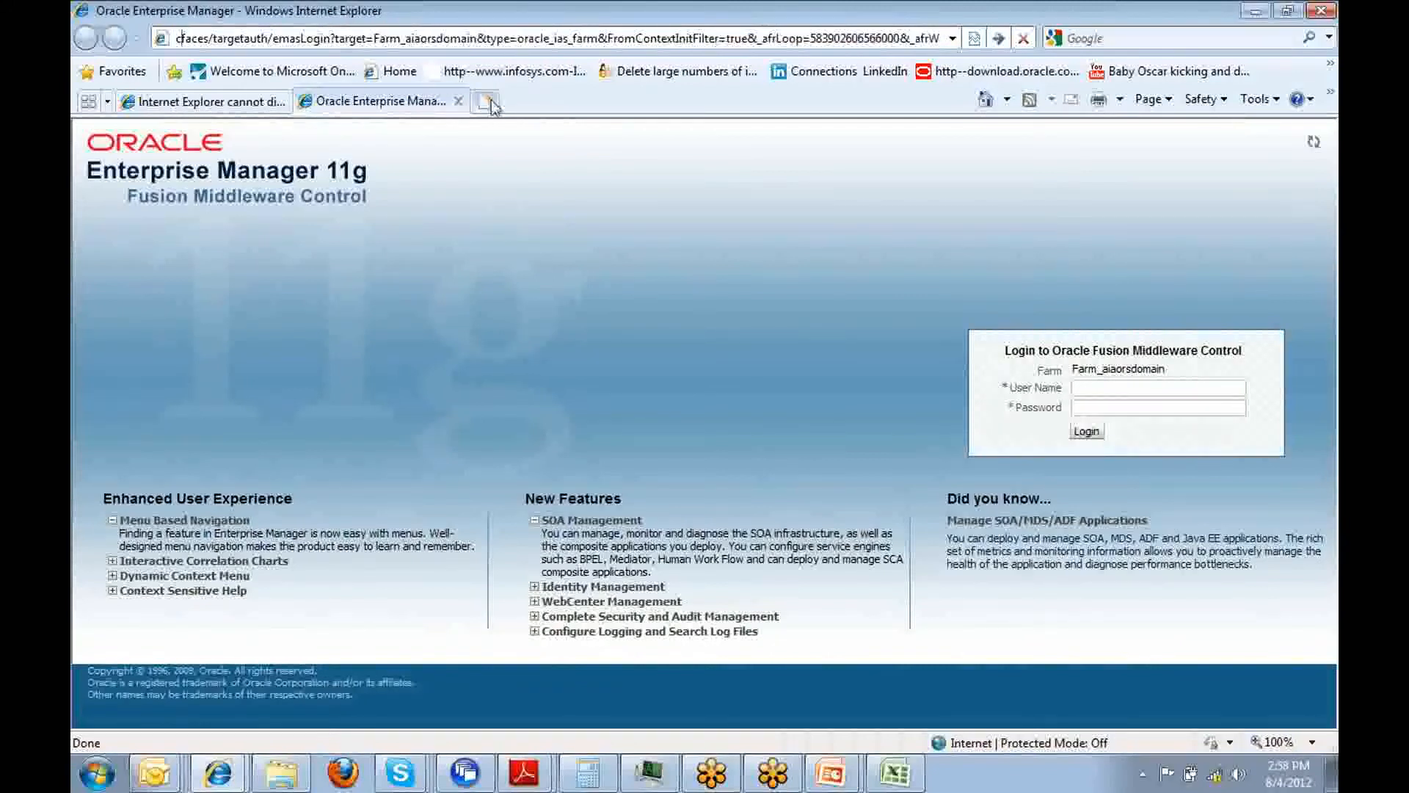
click(488, 100)
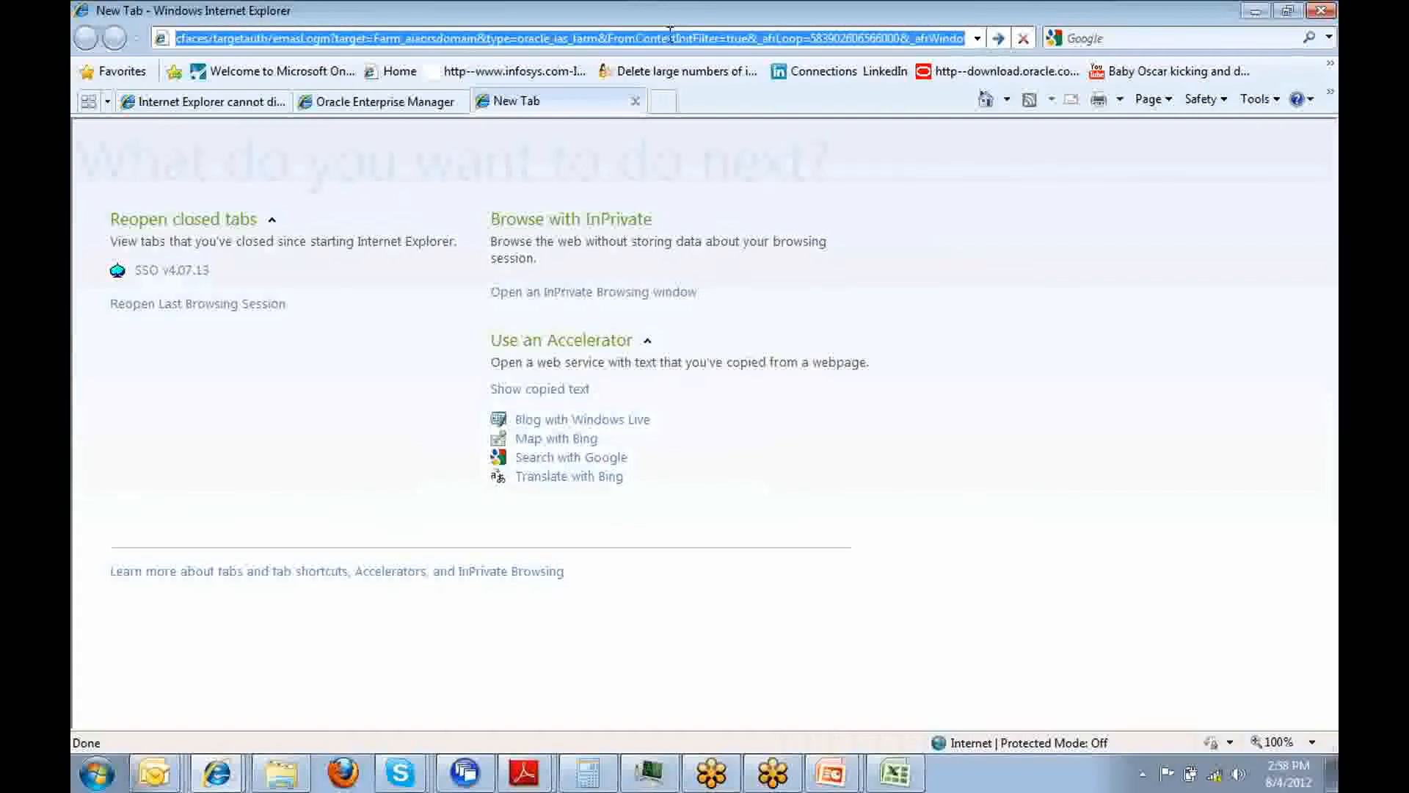
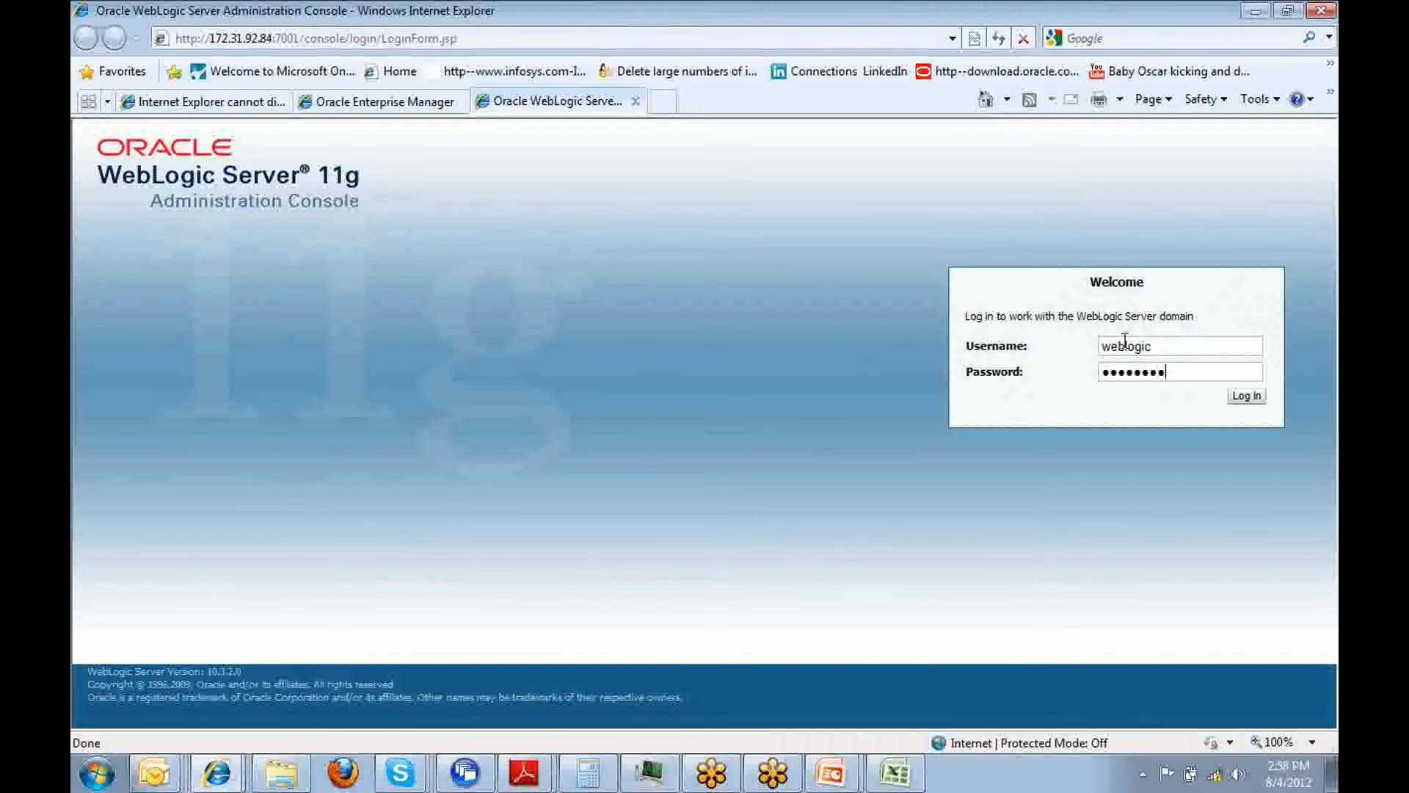
- Load the WebLogic console URL and log in with user weblogic
click(1246, 396)
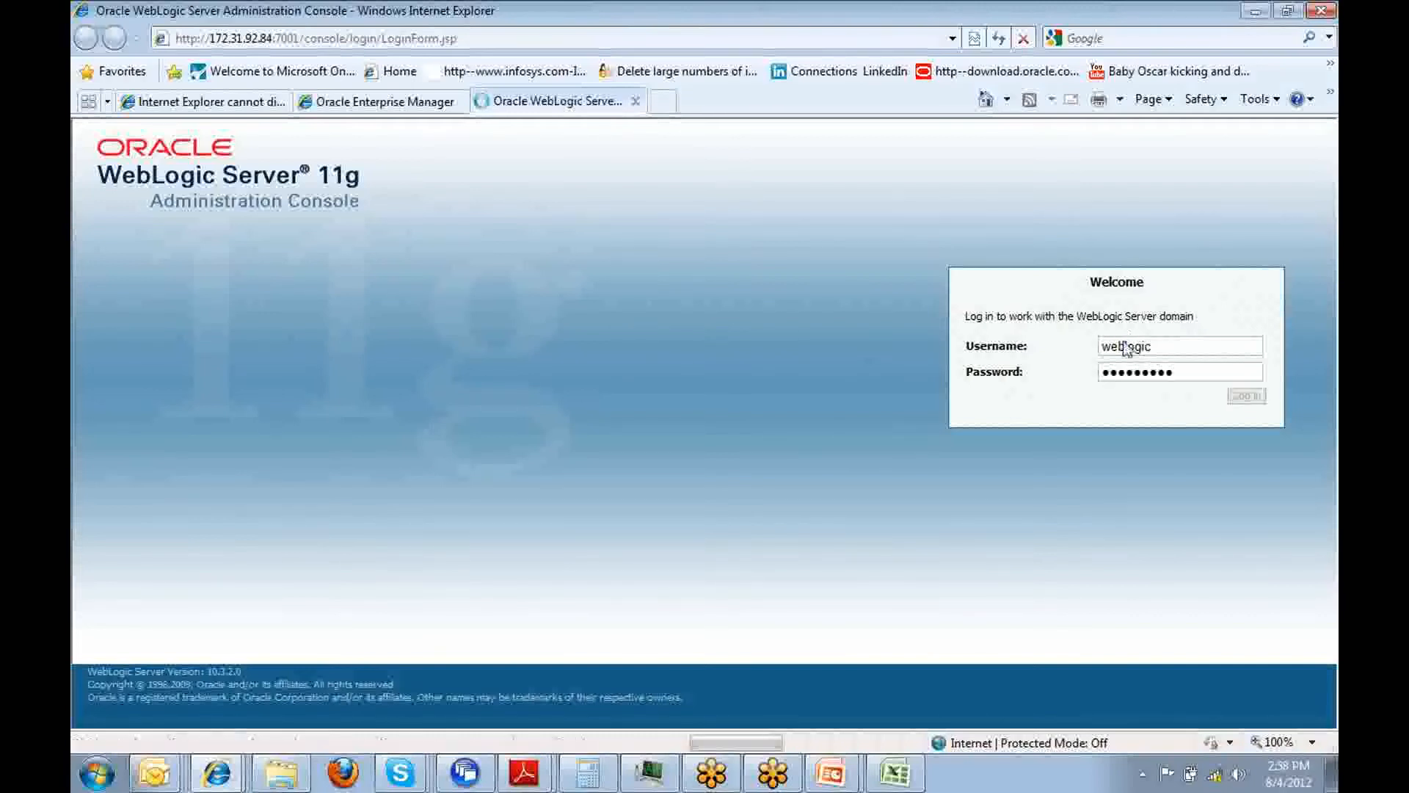
click(1245, 396)
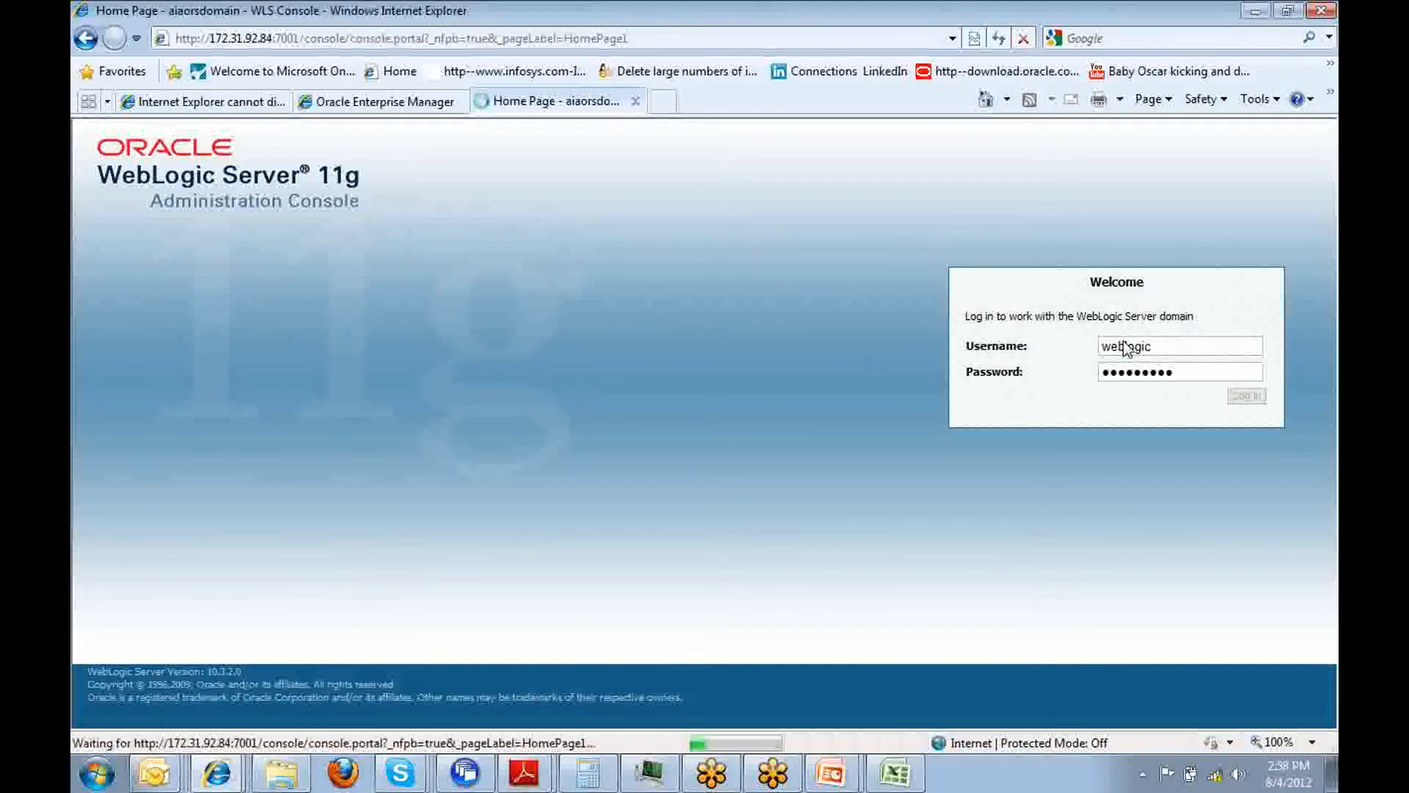
- Expand Environment under aiaorsdomain in Domain Structure and choose Servers
click(1246, 395)
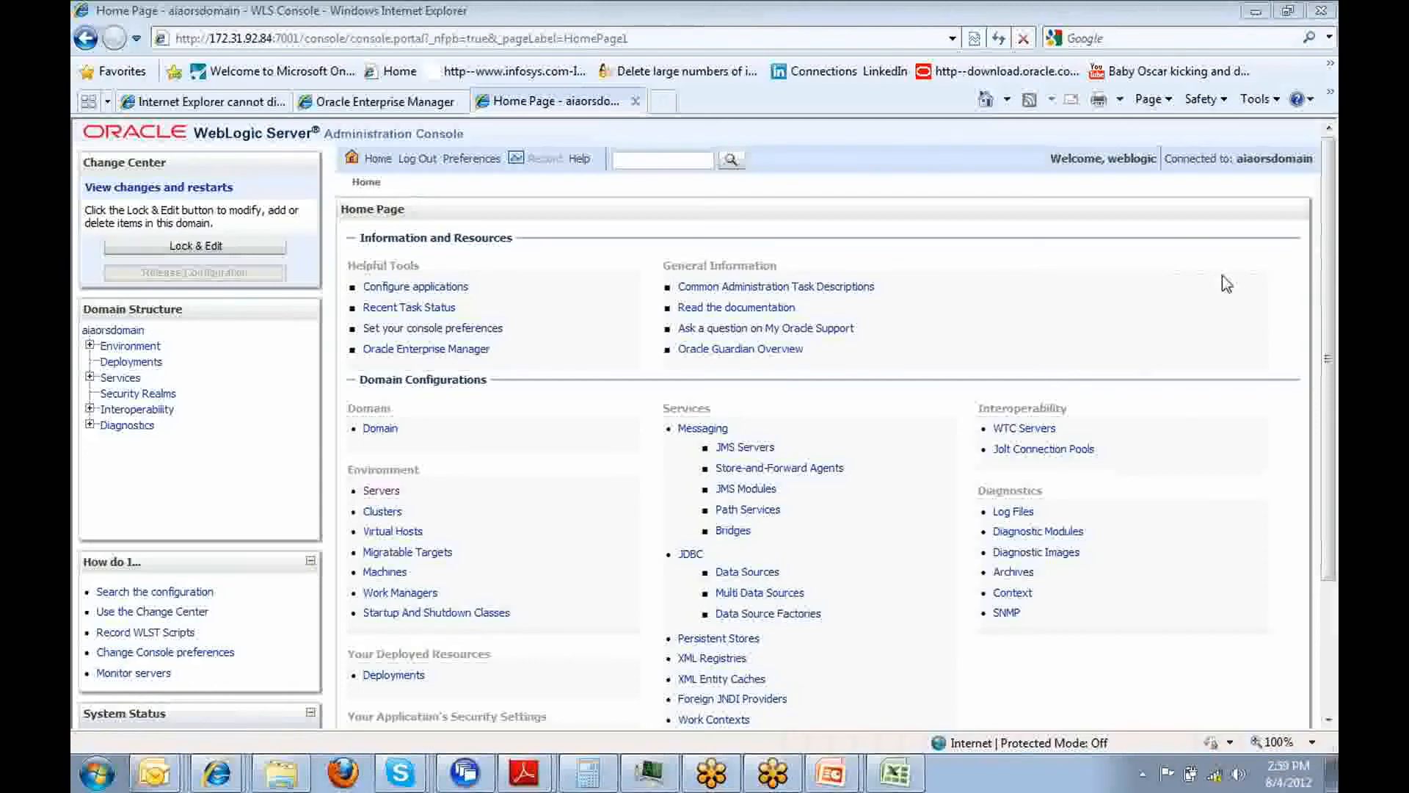
mouse_move(163, 368)
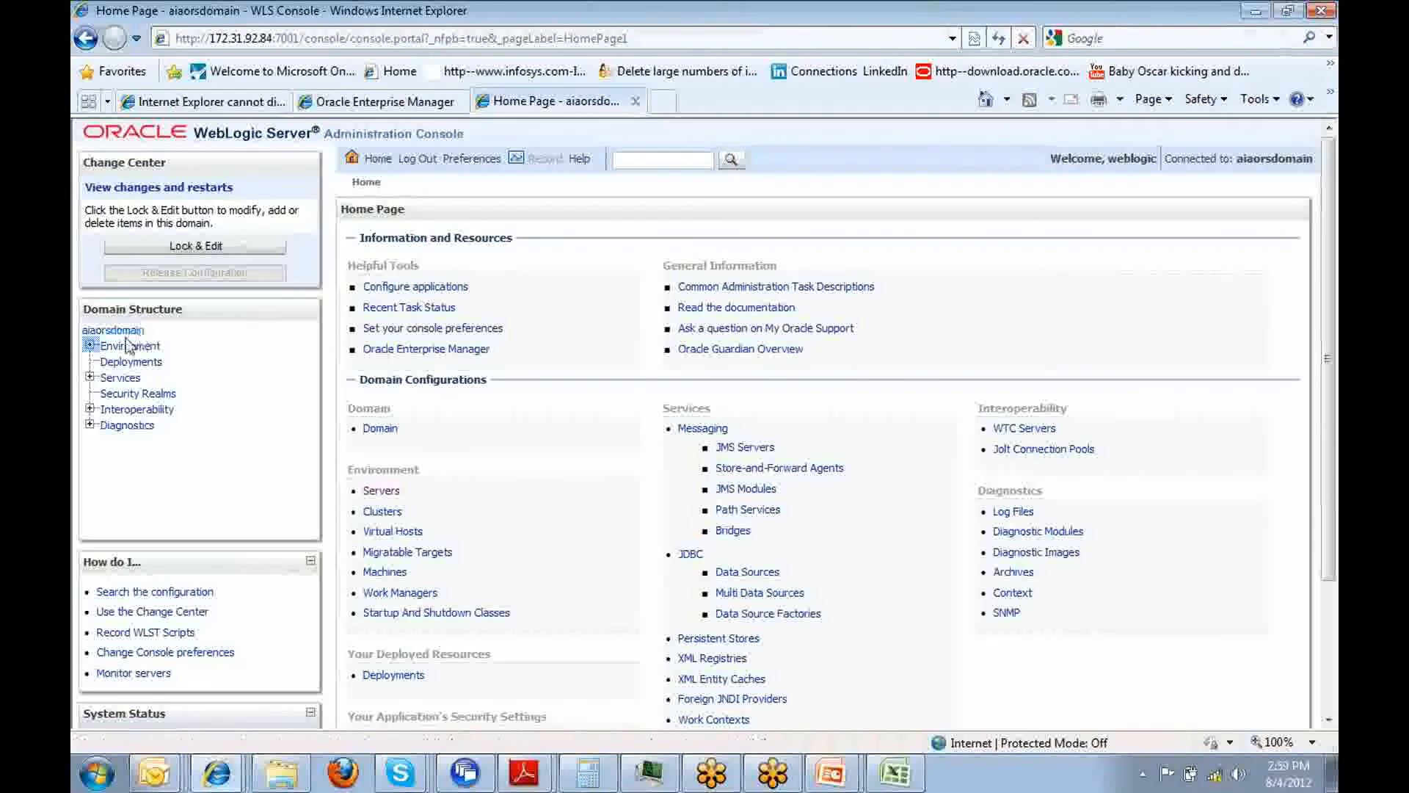
click(113, 330)
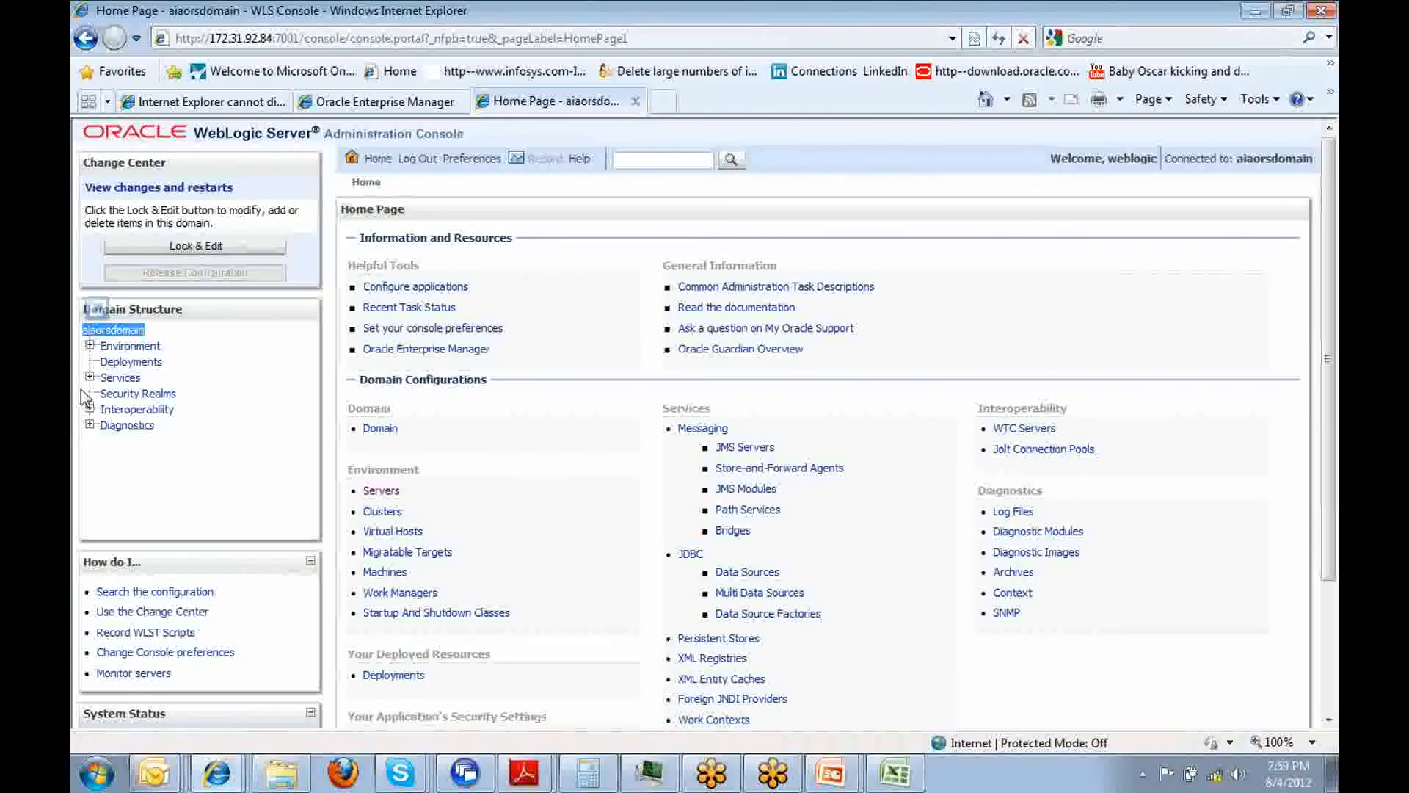
click(88, 345)
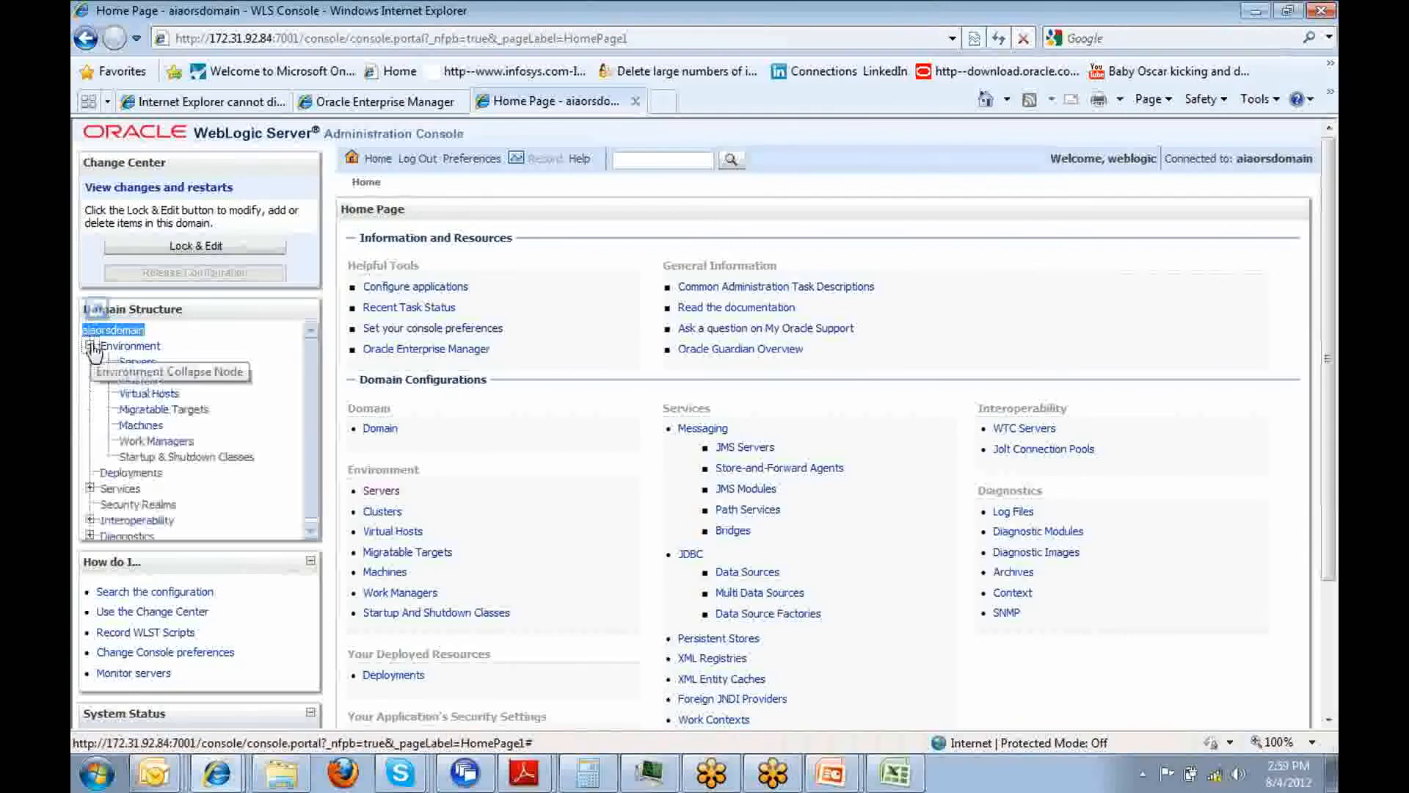
click(137, 361)
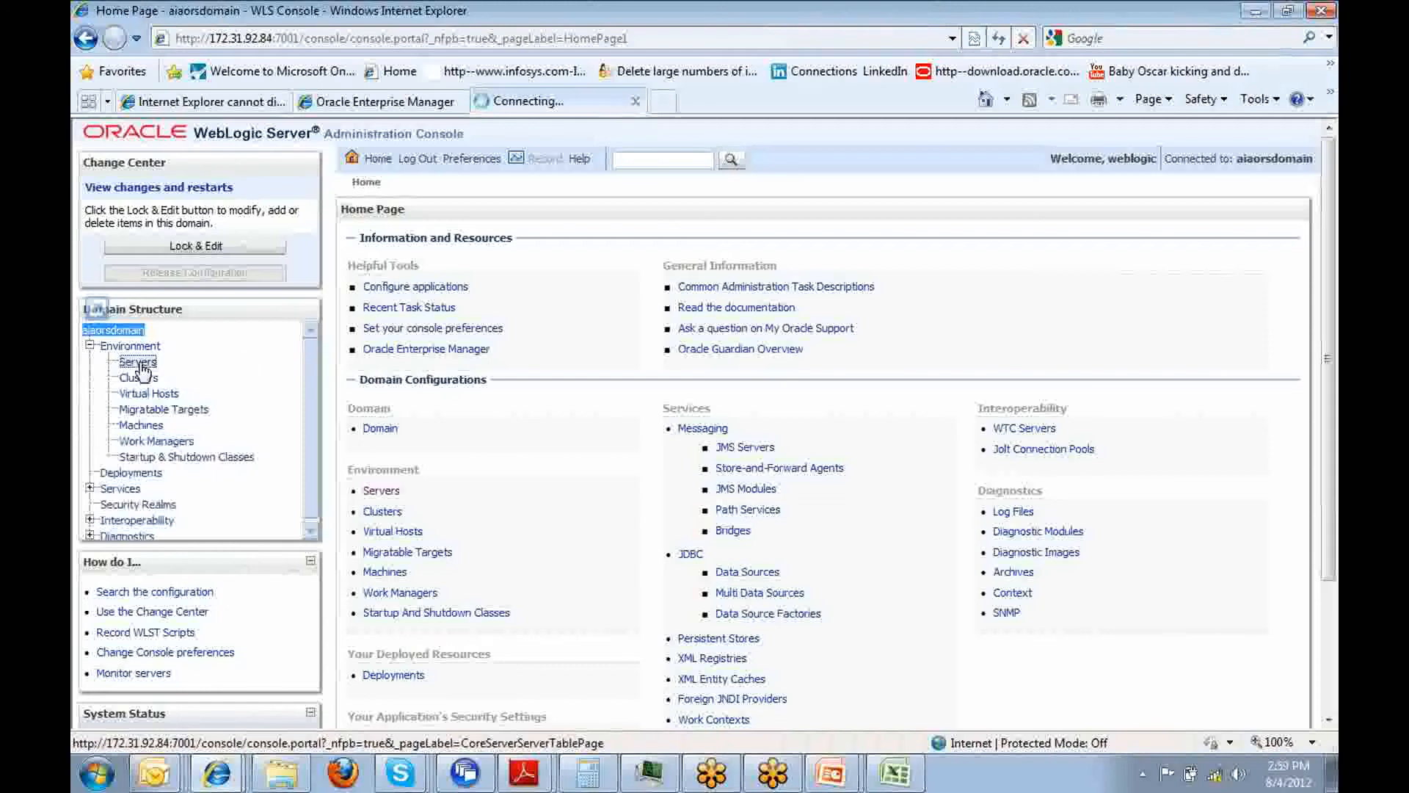
- Bring up Summary of Servers listing running AdminServer, soa_server1 and soa_server2
click(137, 361)
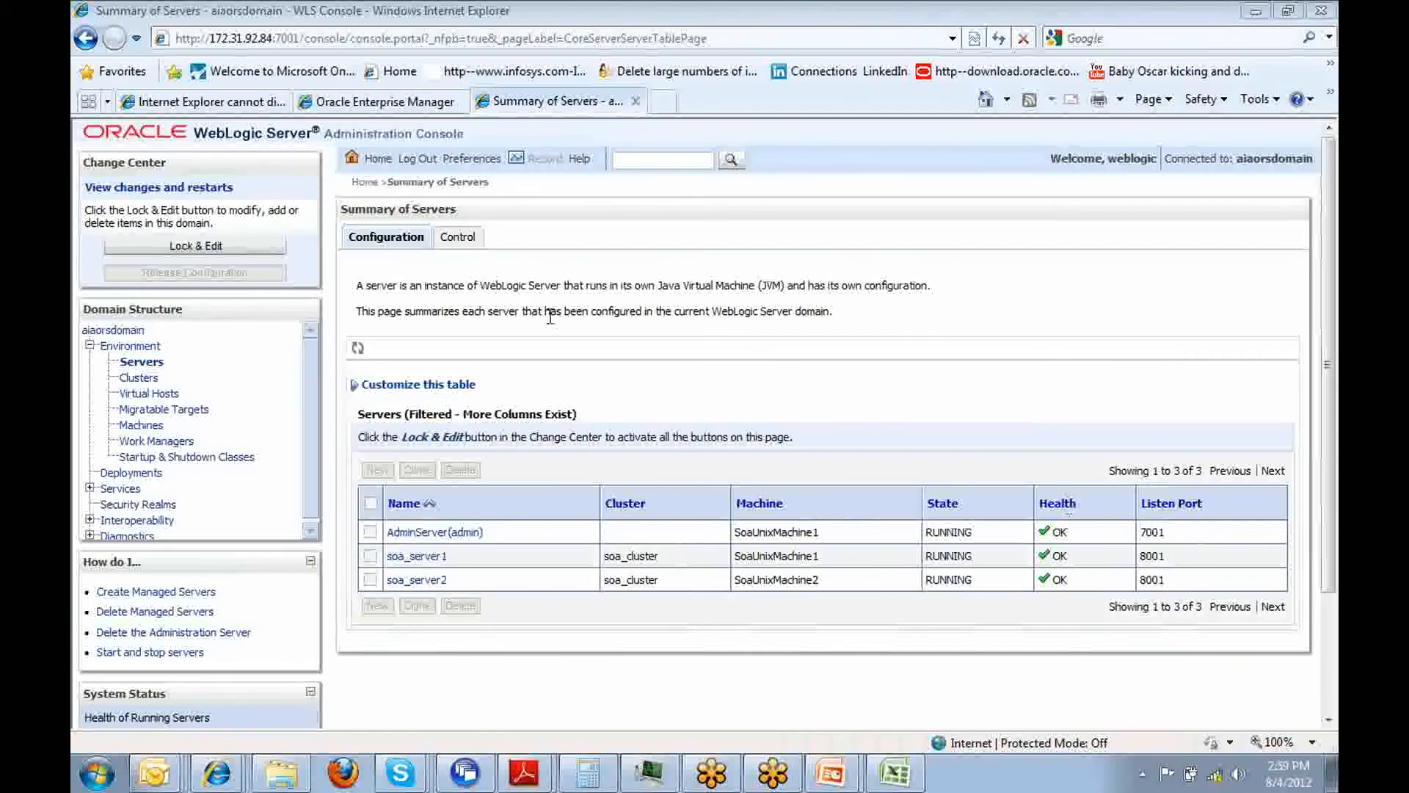
mouse_move(457, 236)
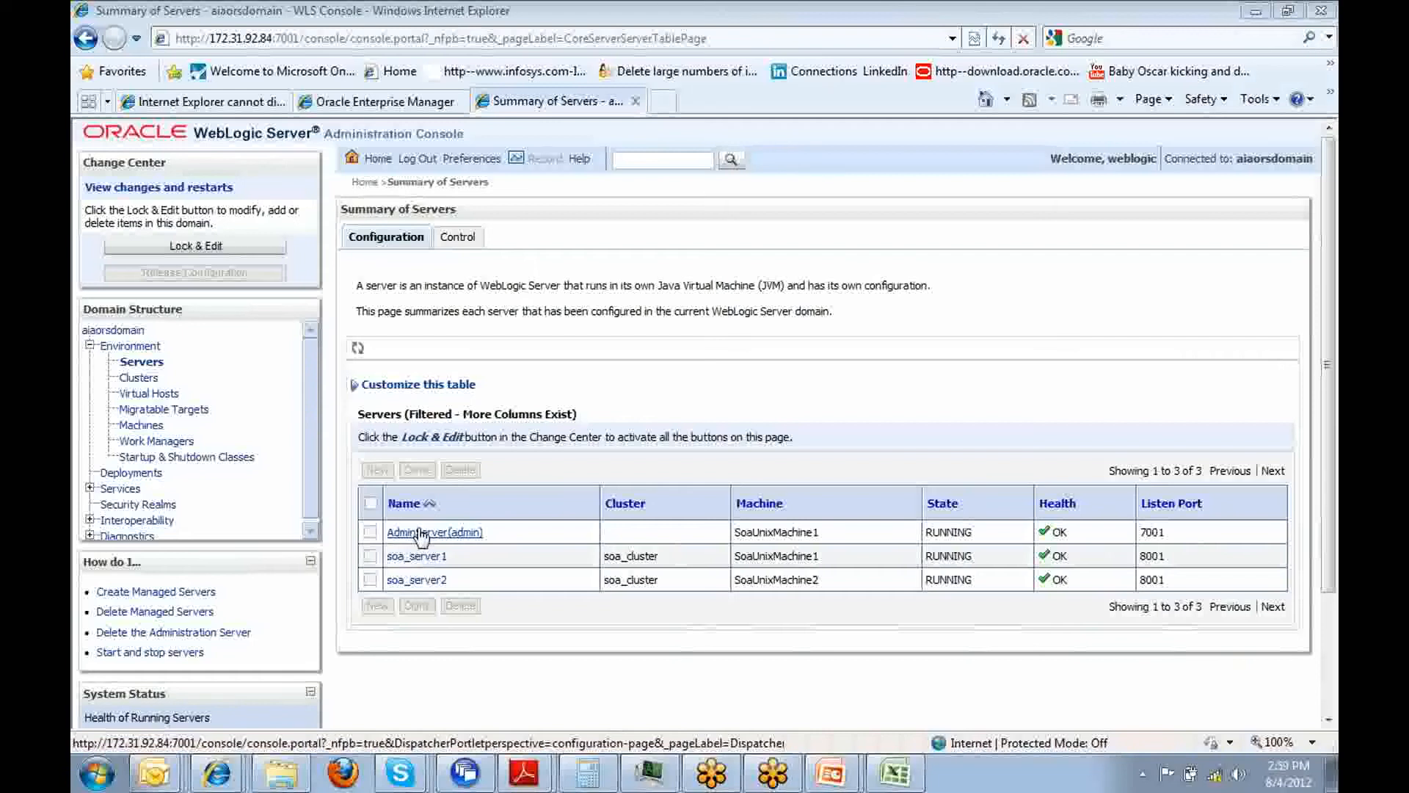
- Switch Summary of Servers to the Control tab and tick AdminServer(admin)
click(457, 236)
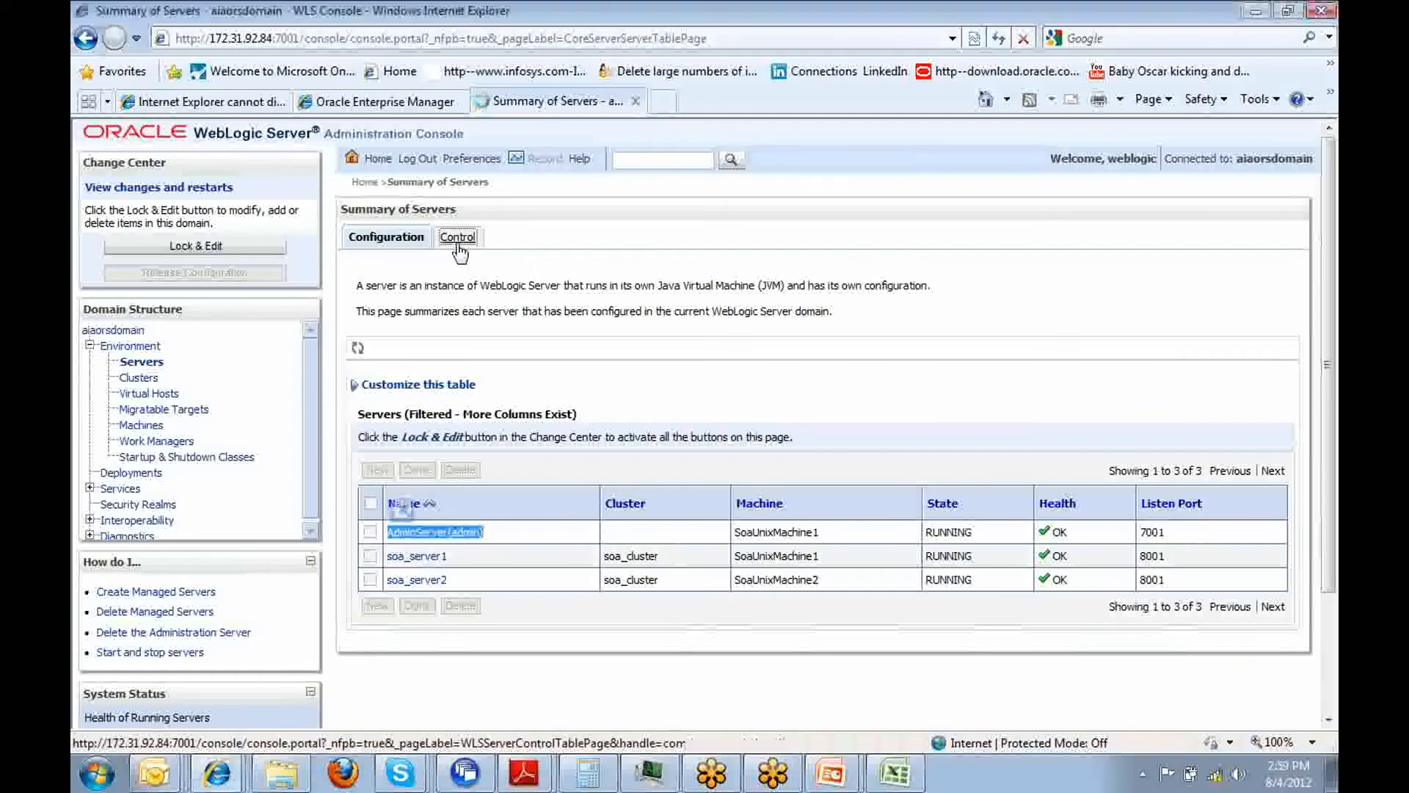
click(452, 236)
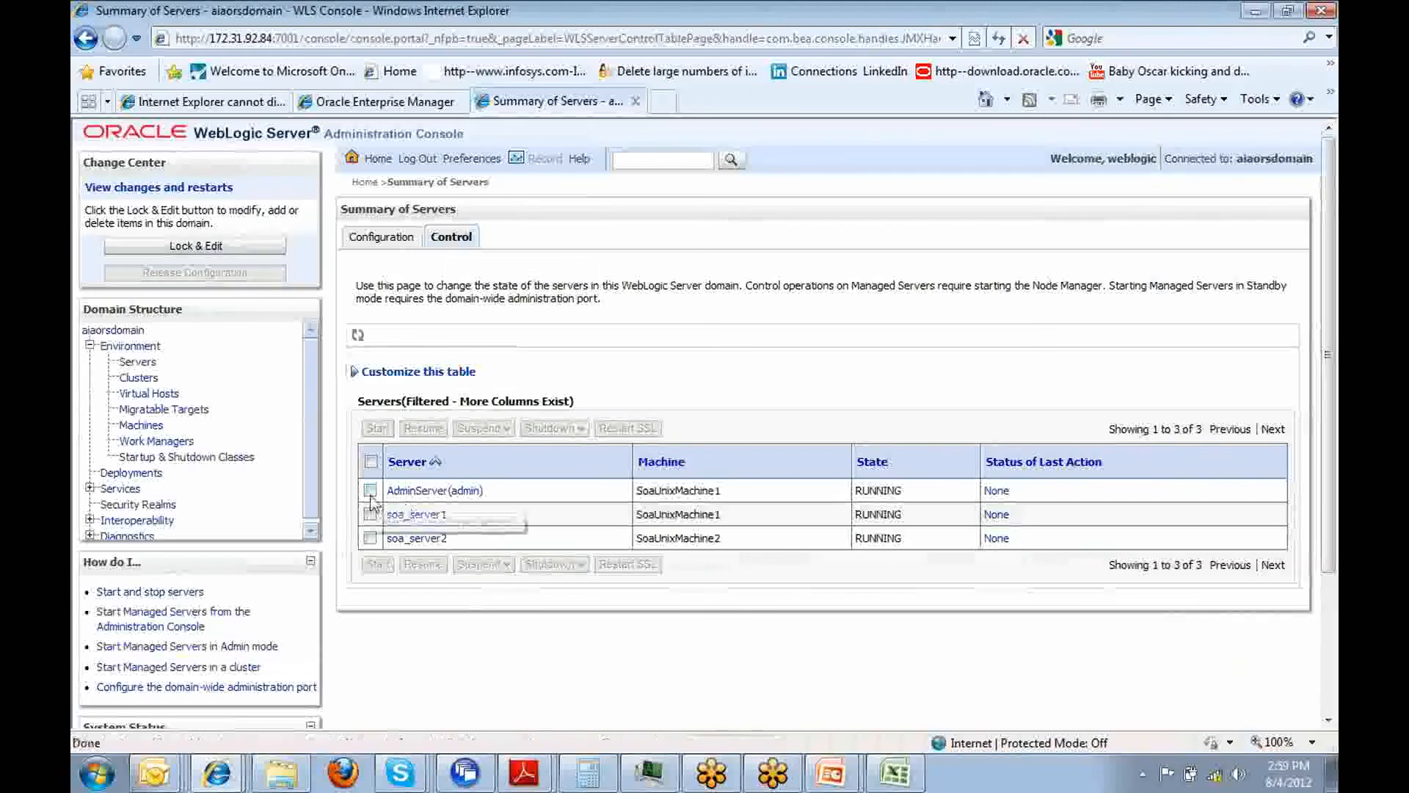
click(372, 490)
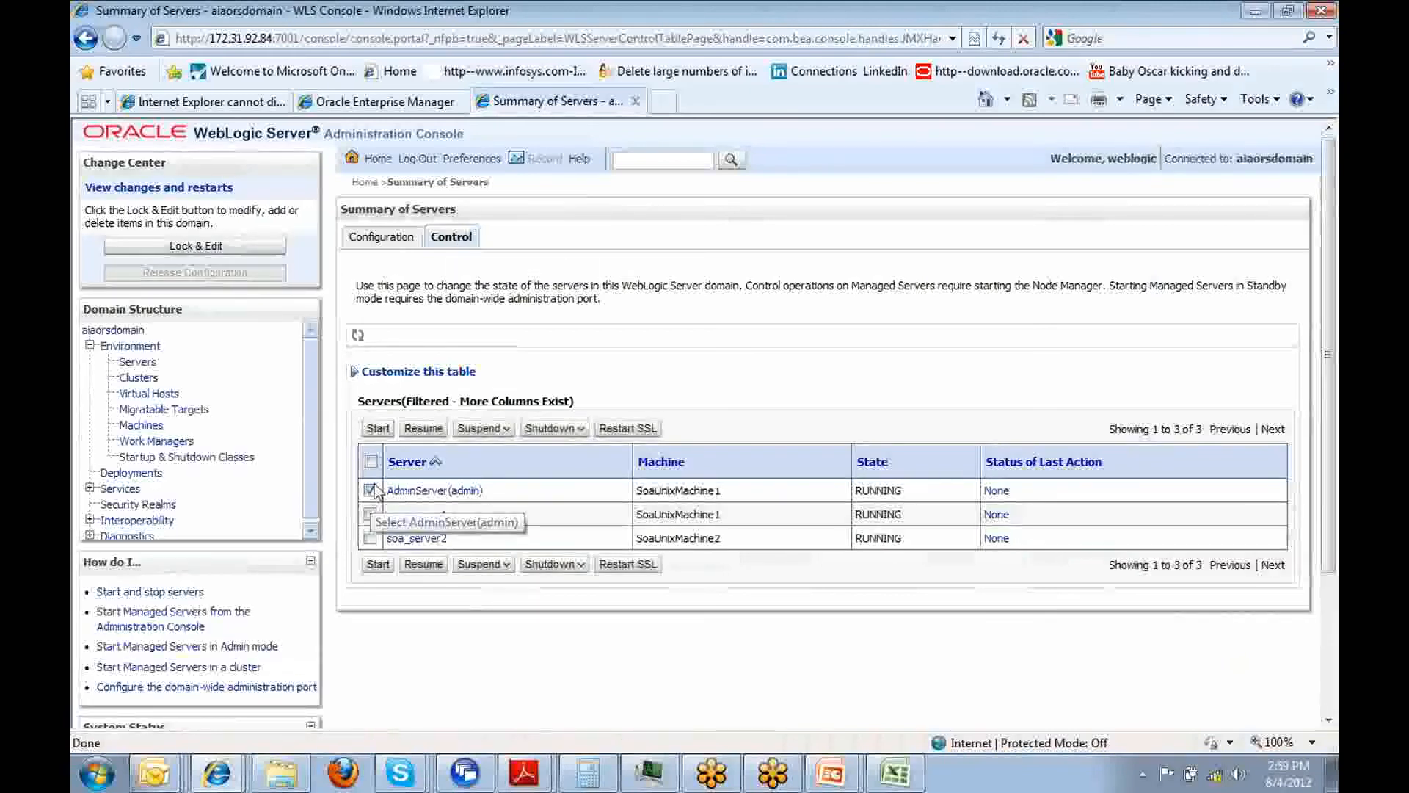
click(370, 490)
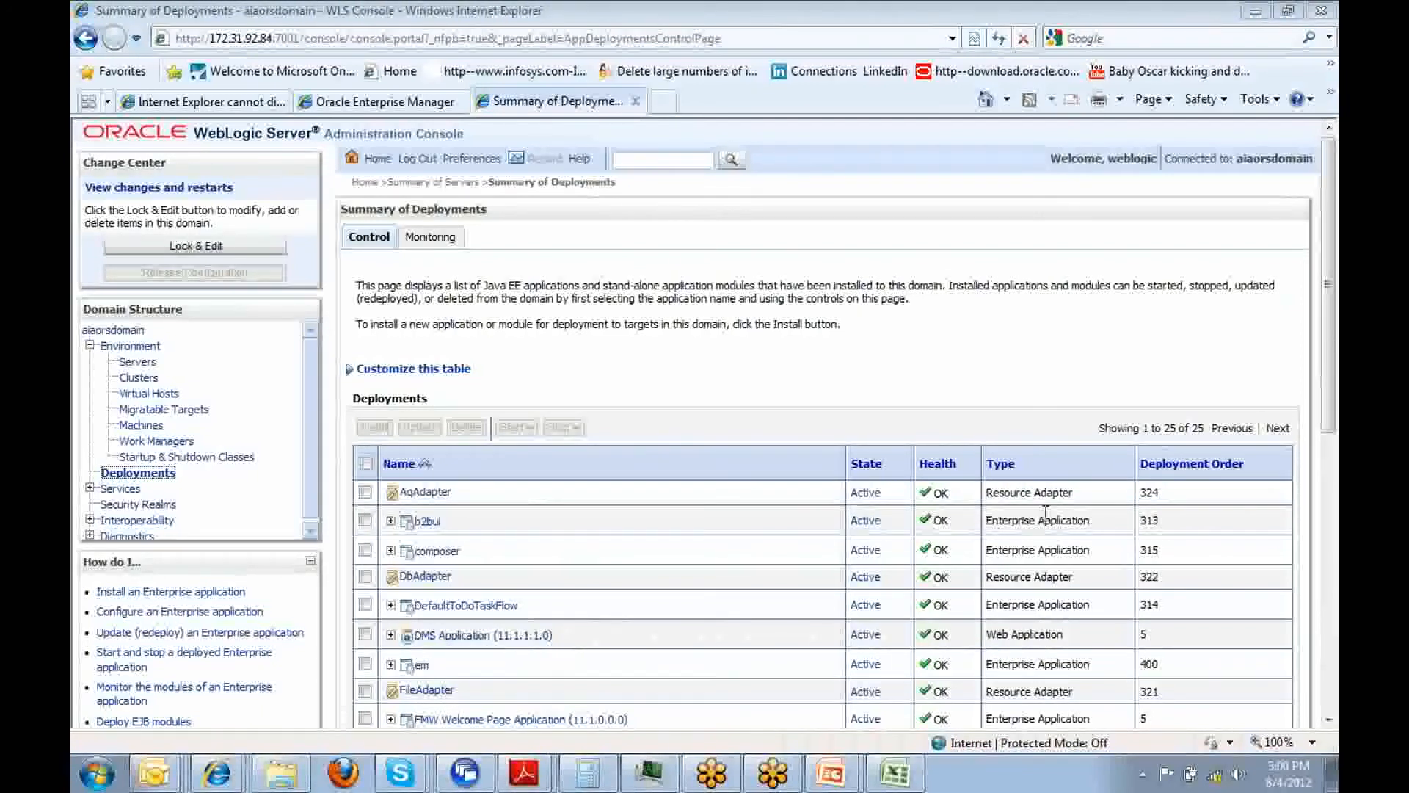
mouse_move(492, 577)
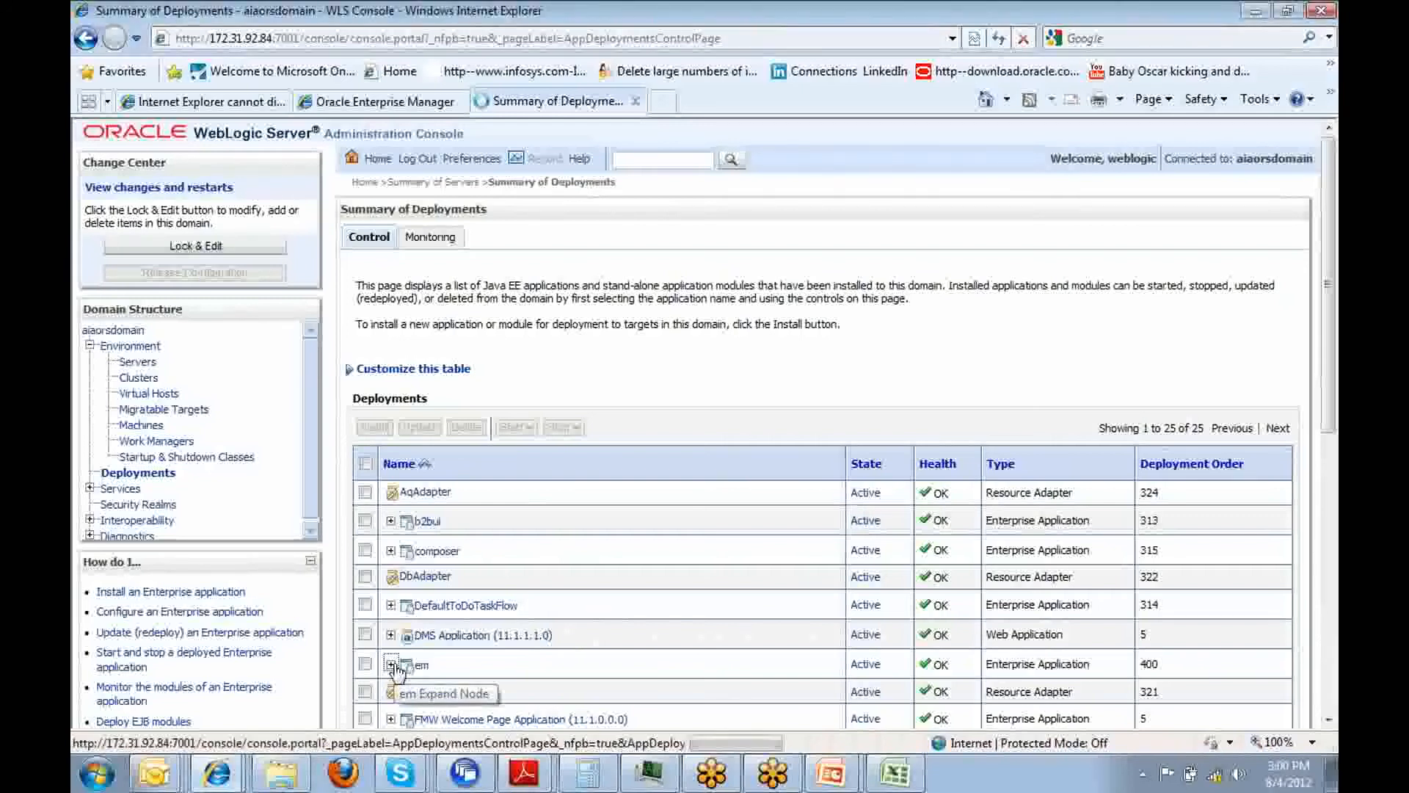
mouse_move(620, 701)
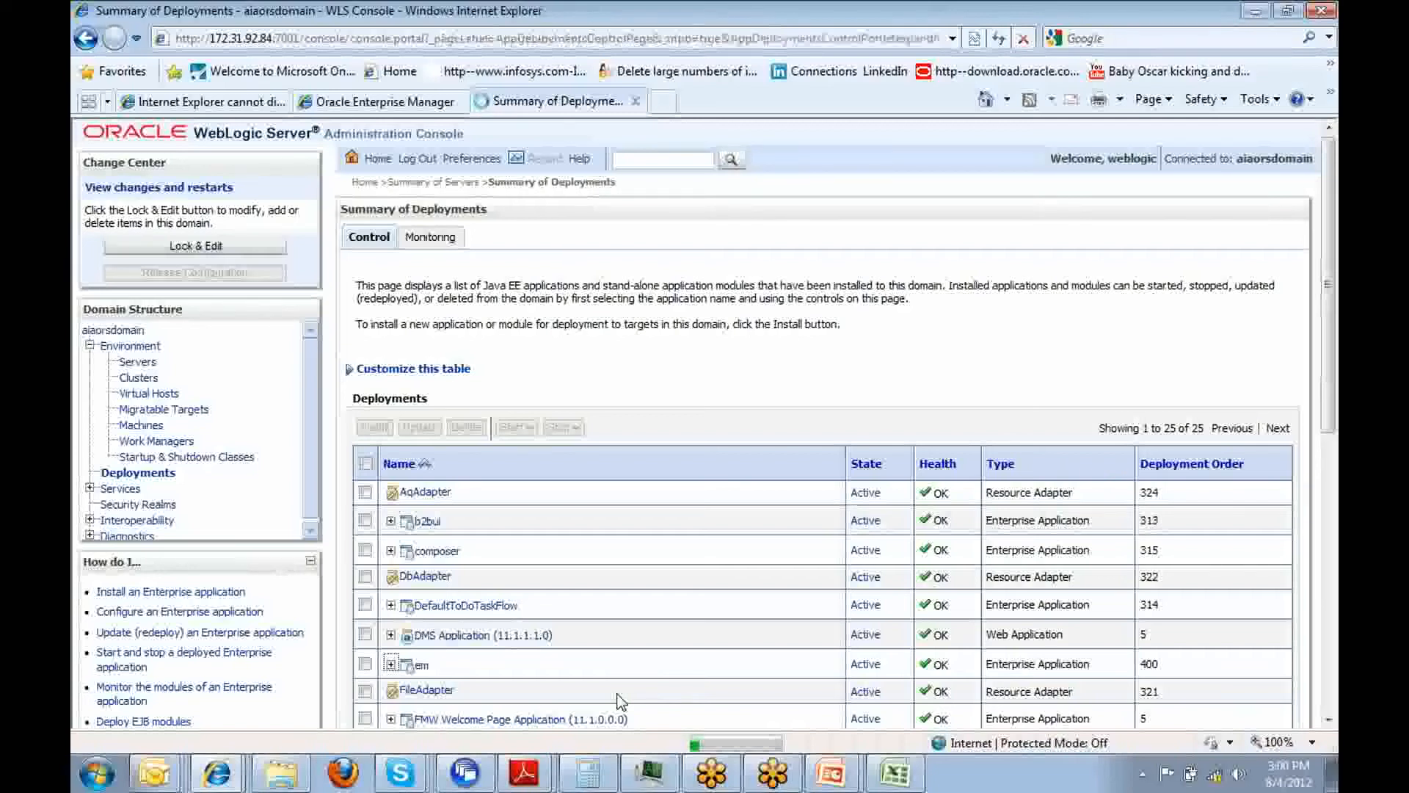
- Expand em in Summary of Deployments and scroll to its /em module
click(390, 663)
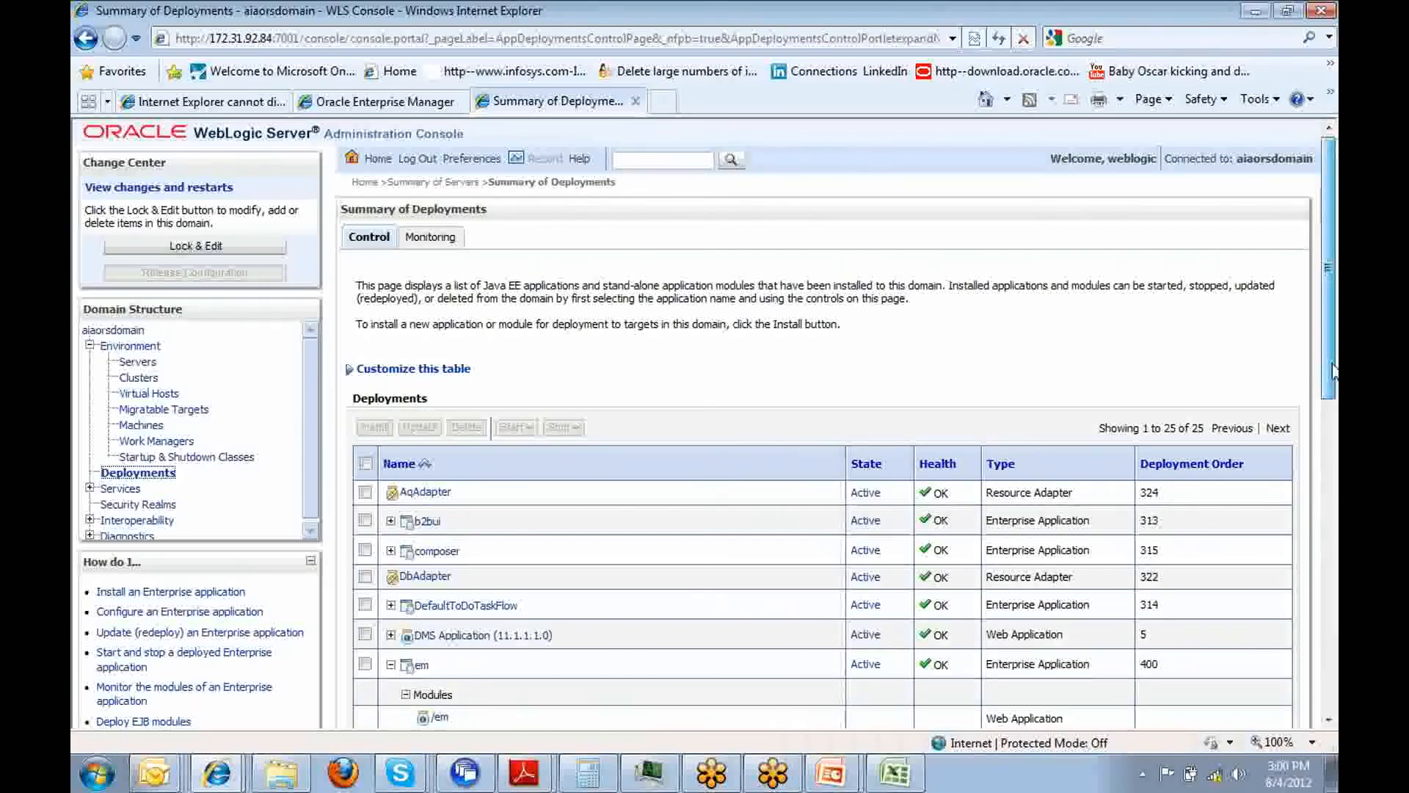
scroll(down, 3)
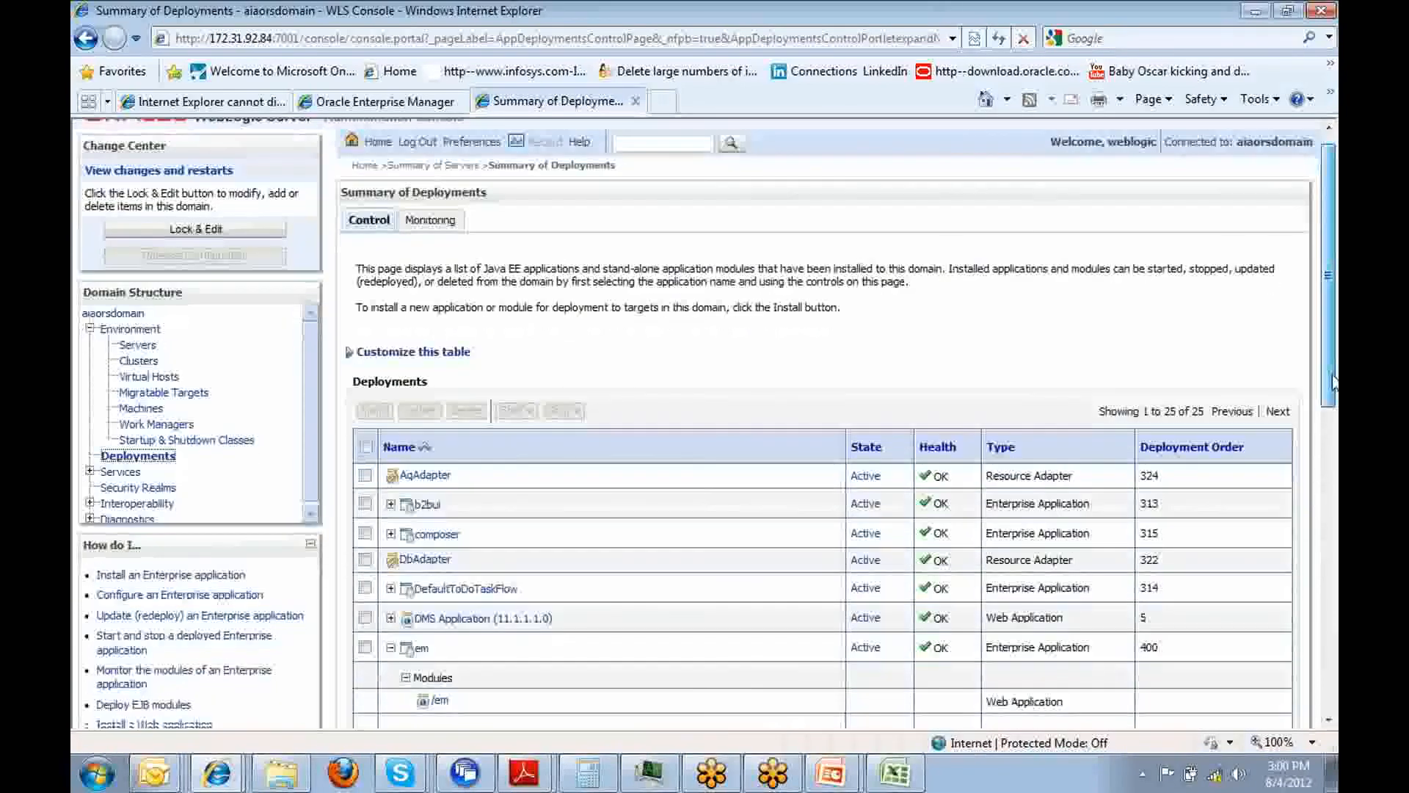
scroll(down, 3)
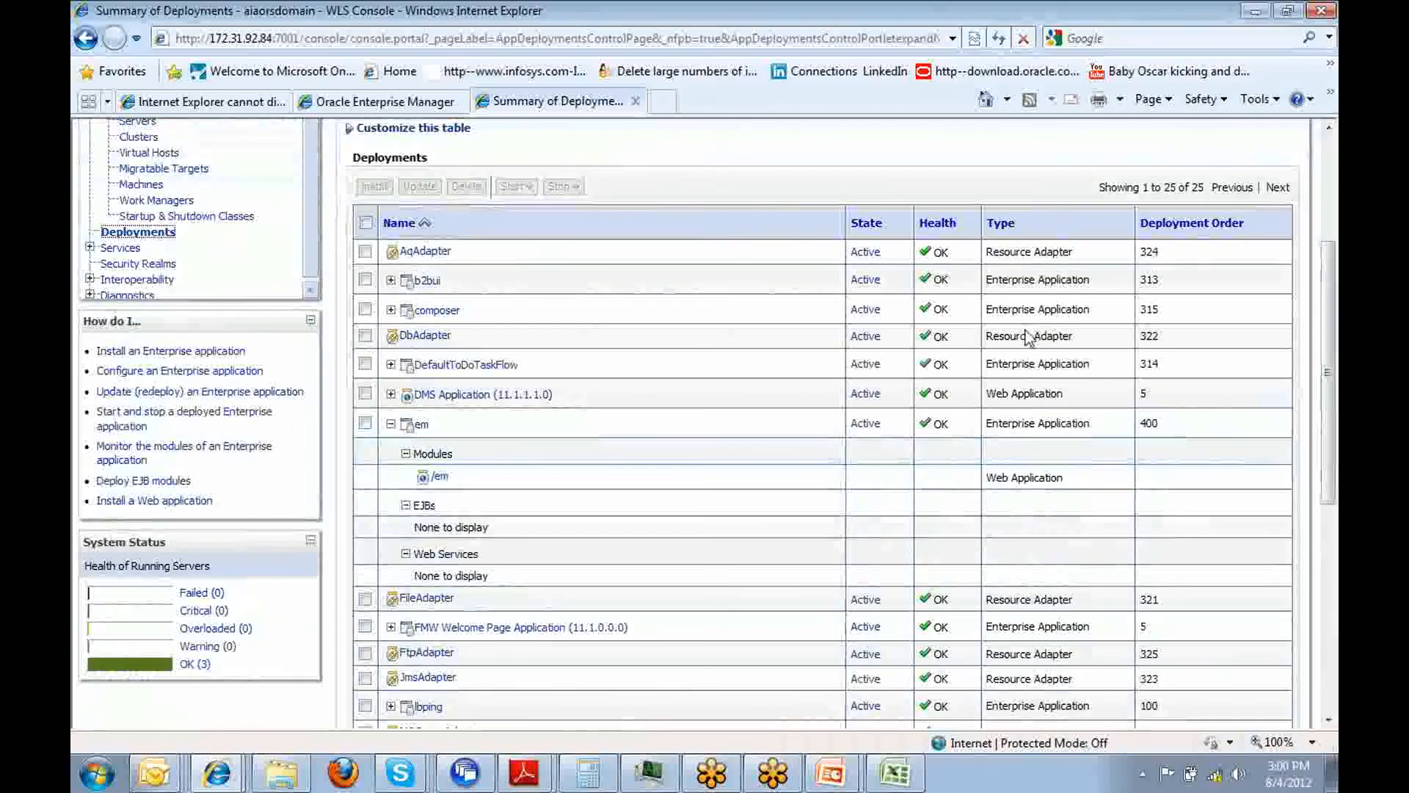
mouse_move(1270, 407)
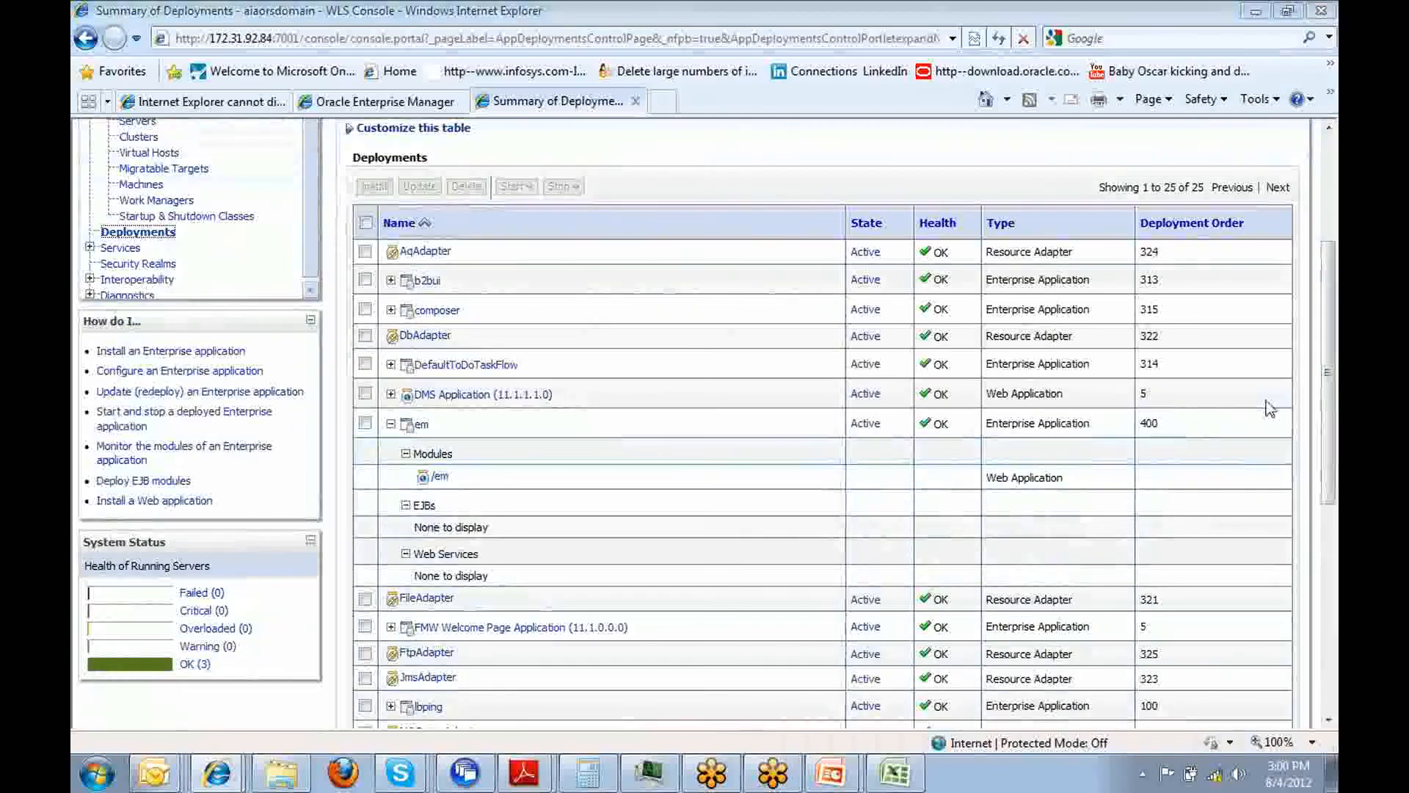
mouse_move(1270, 432)
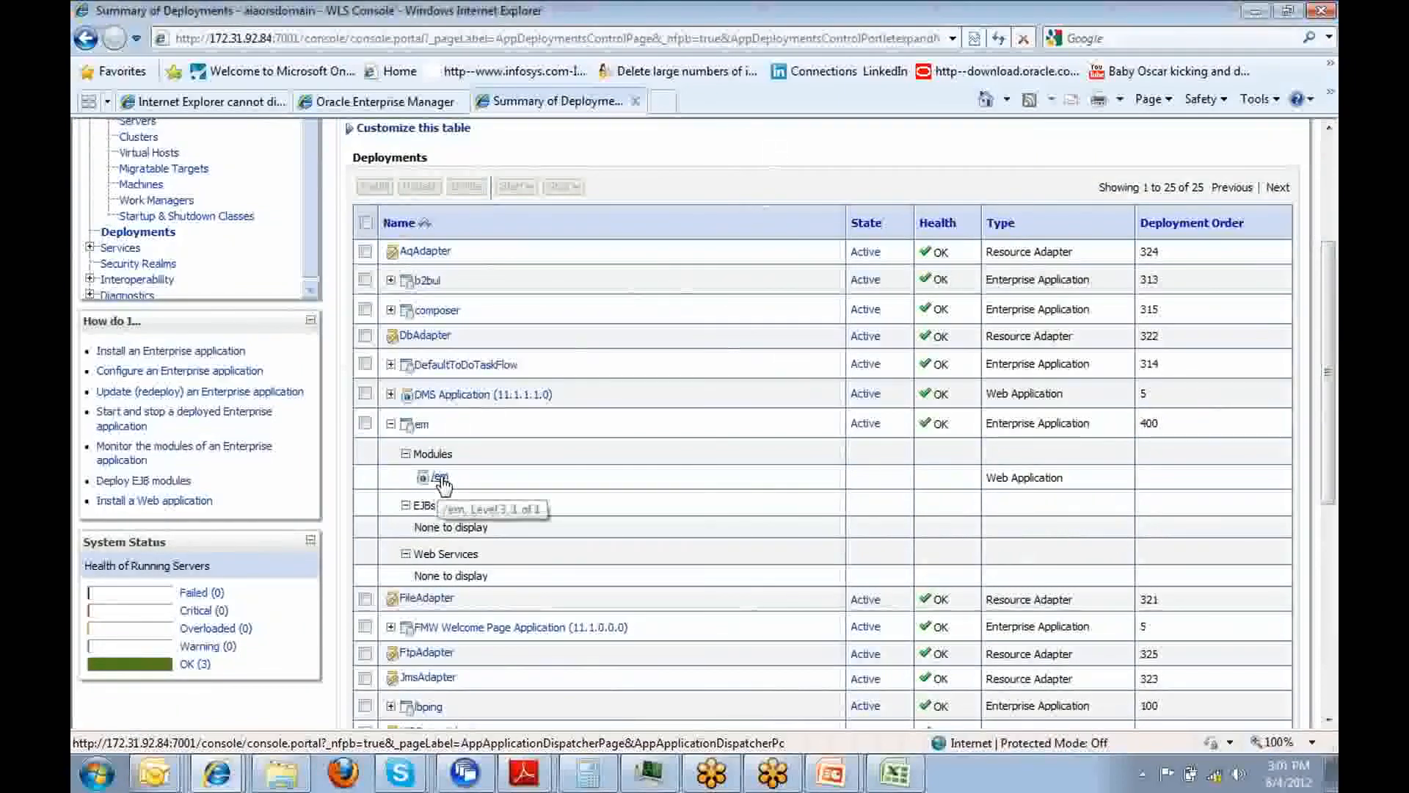
- Open Settings for /em, showing application em and module em.war
click(439, 477)
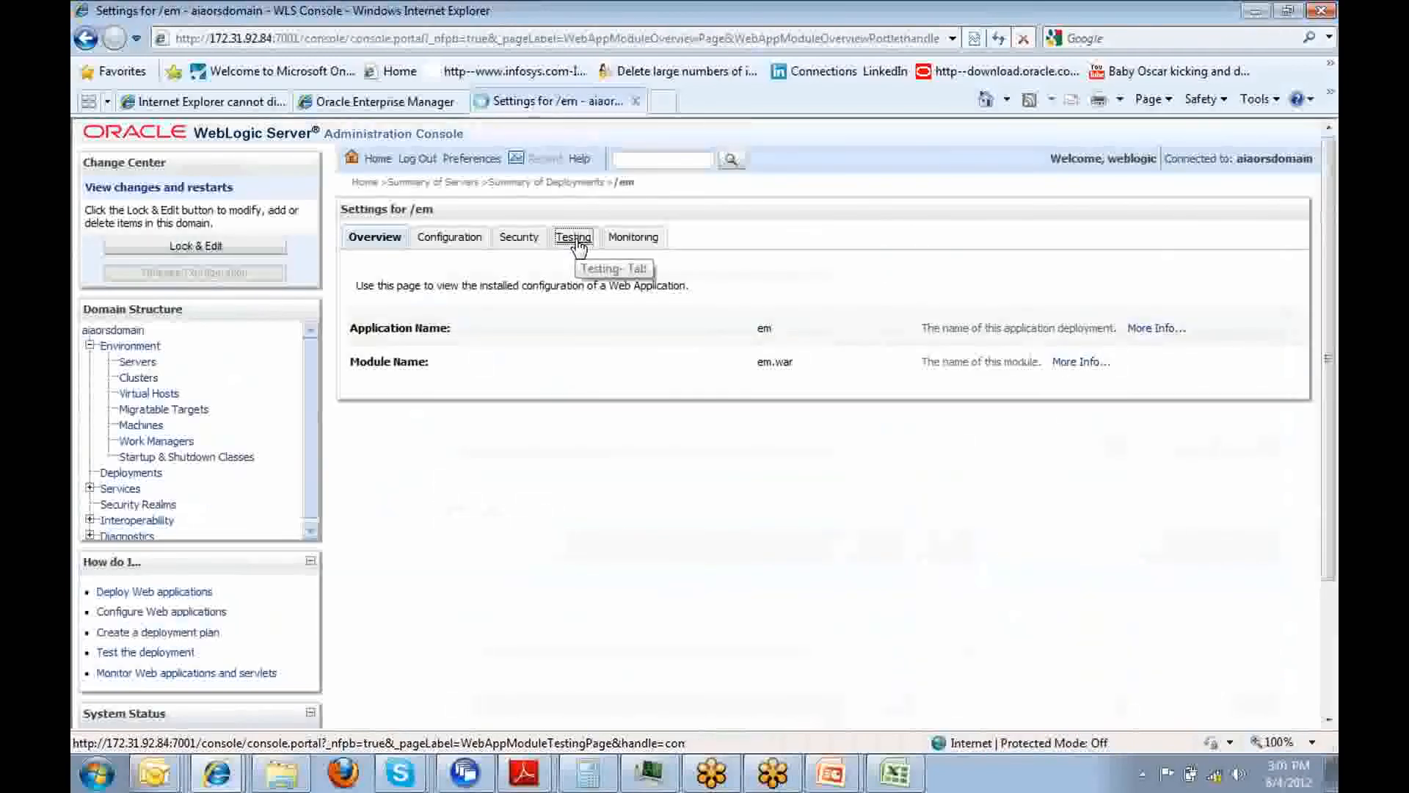
click(572, 236)
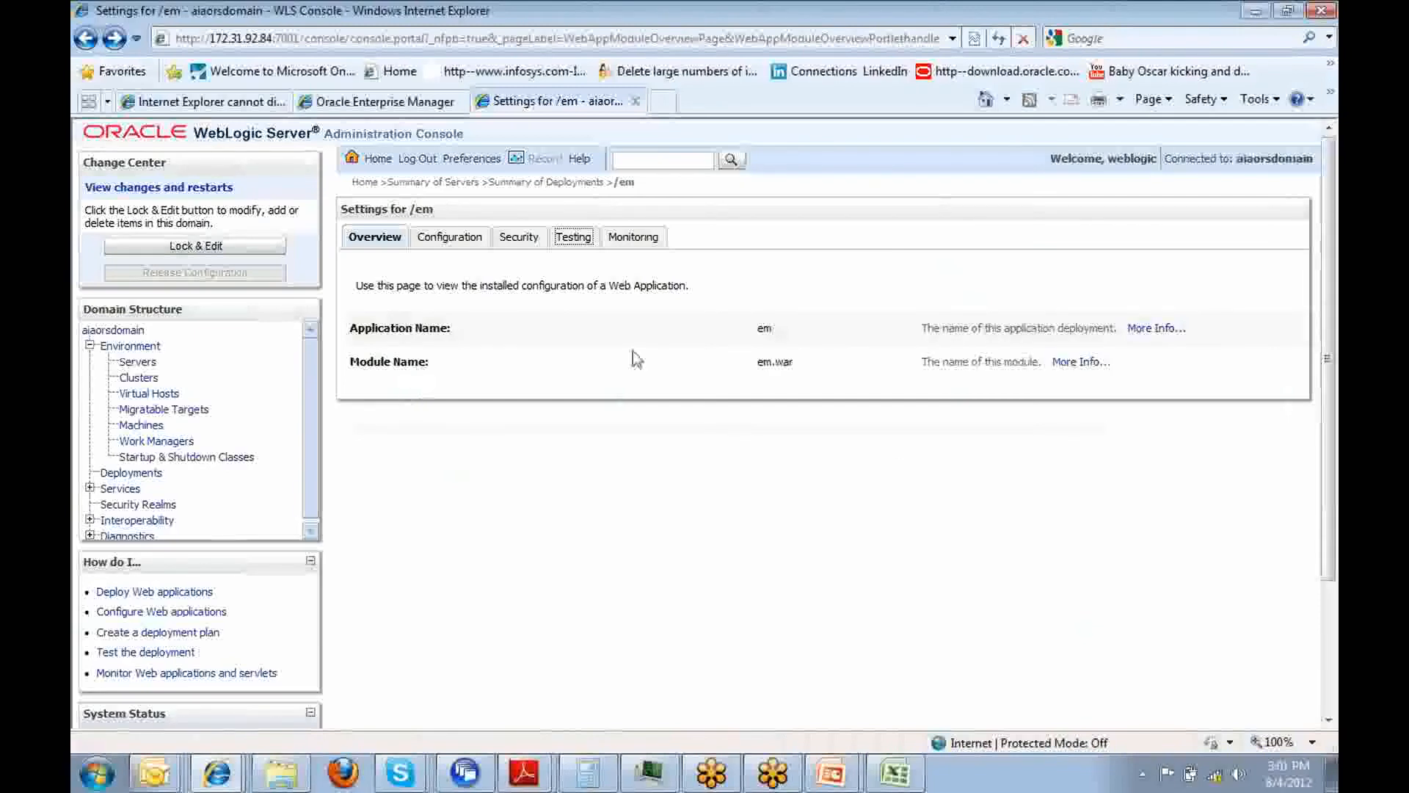
mouse_move(1033, 549)
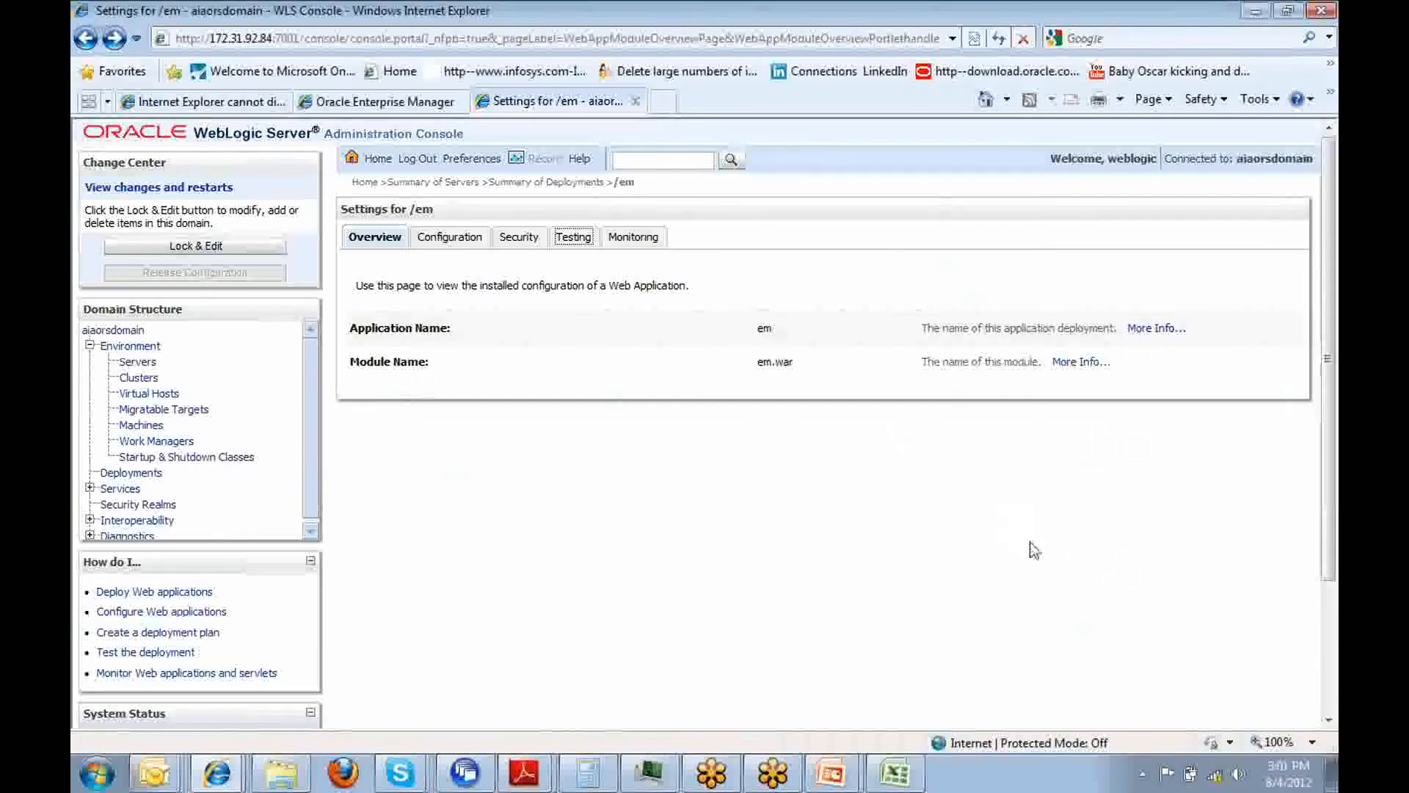
mouse_move(1044, 518)
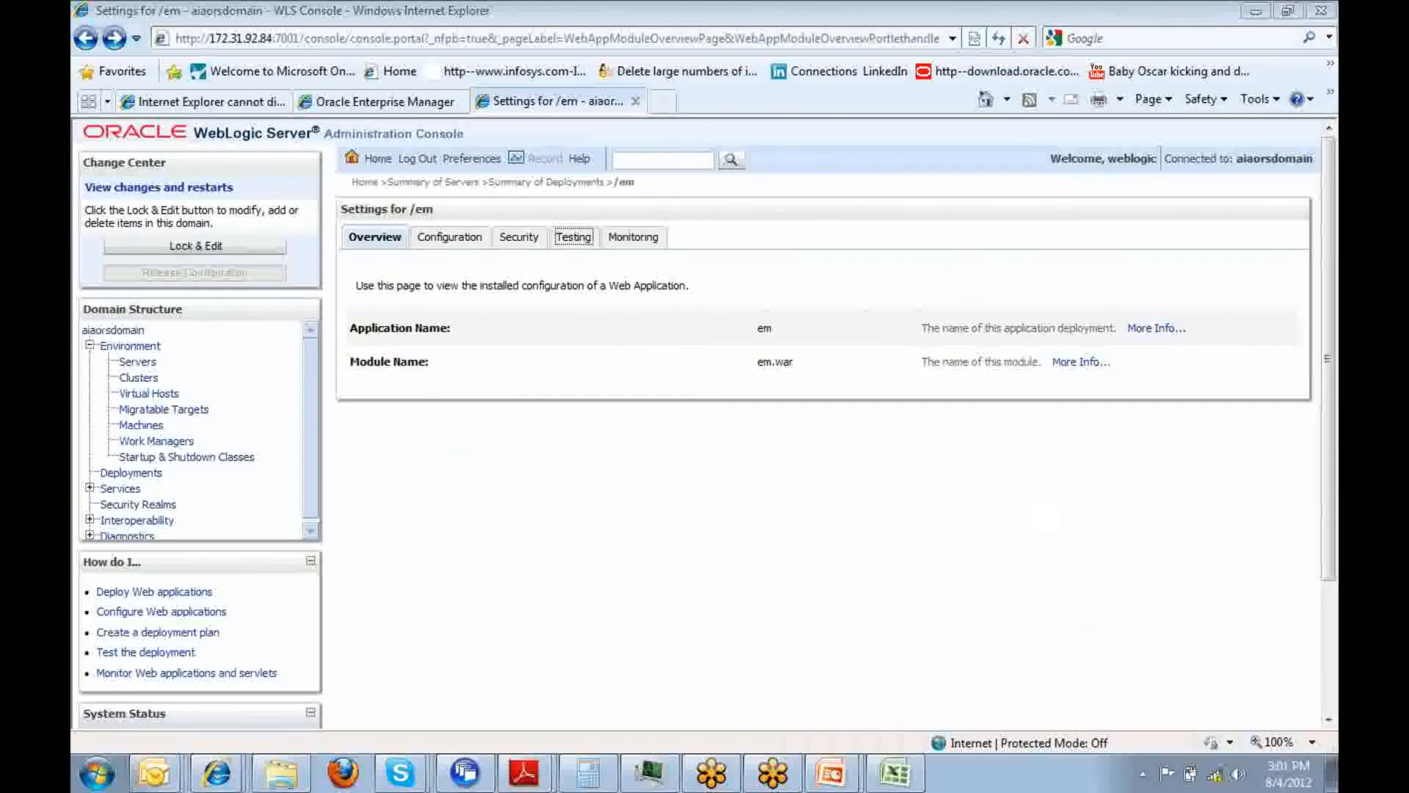
mouse_move(1045, 513)
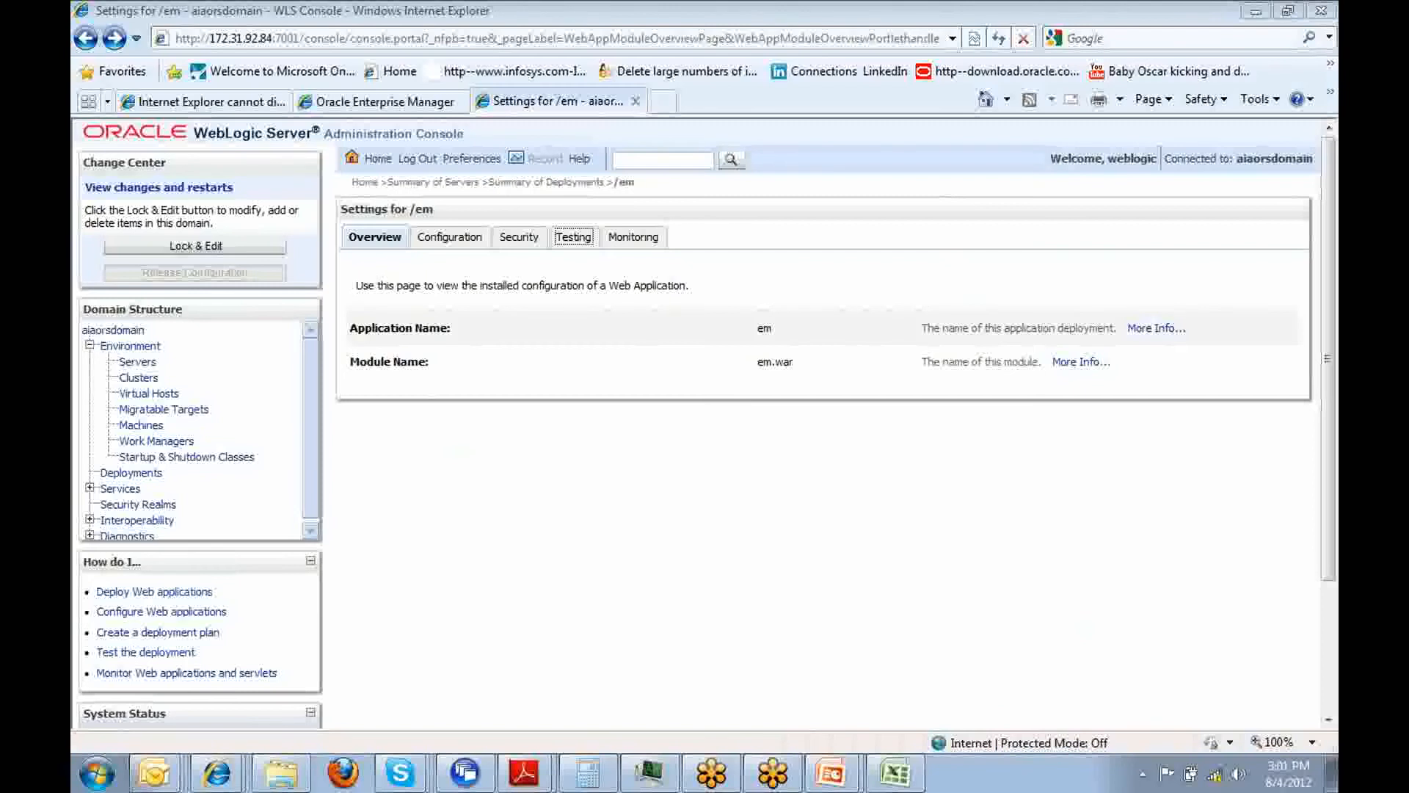
mouse_move(1045, 513)
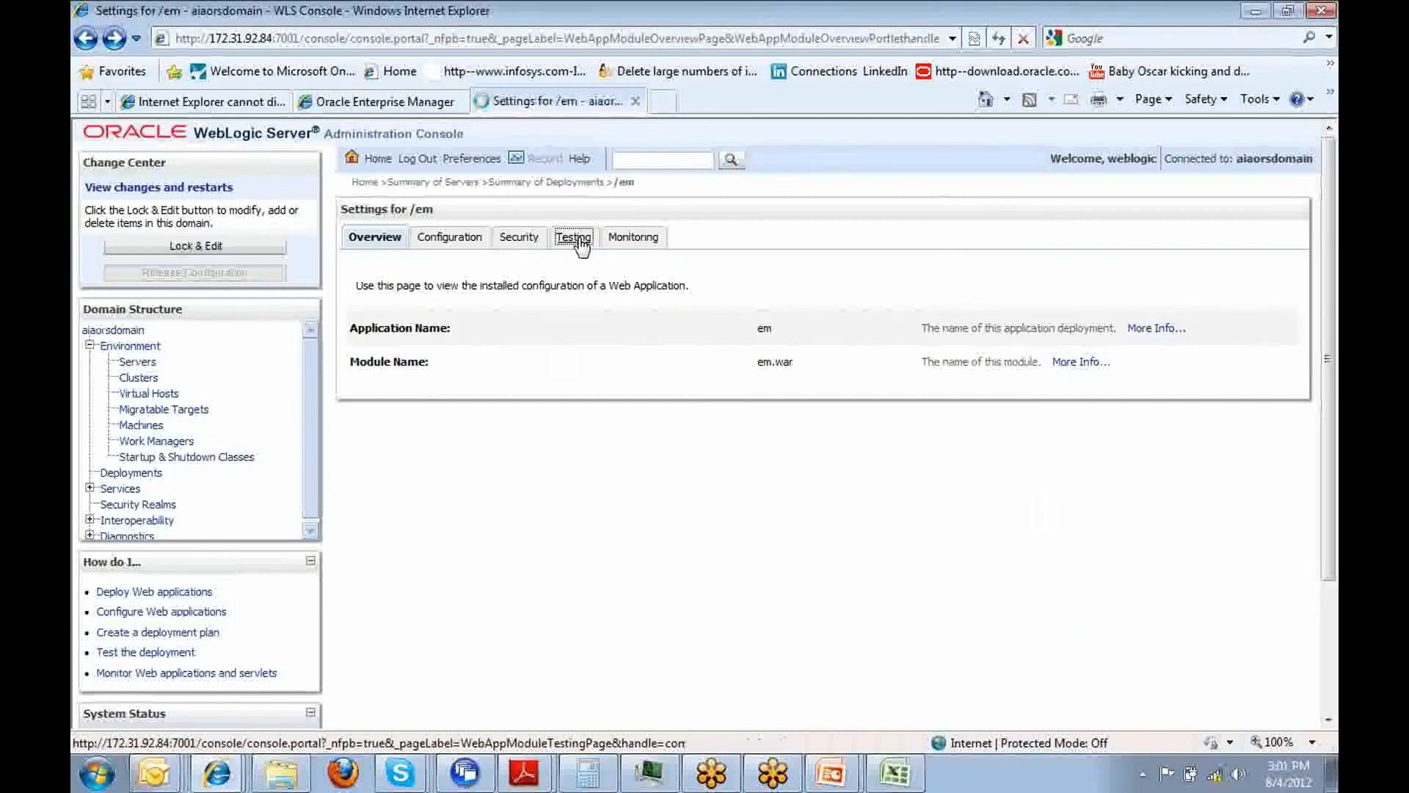
- On the /em Testing tab, expand /em and follow a Test Point to Enterprise Manager
click(573, 236)
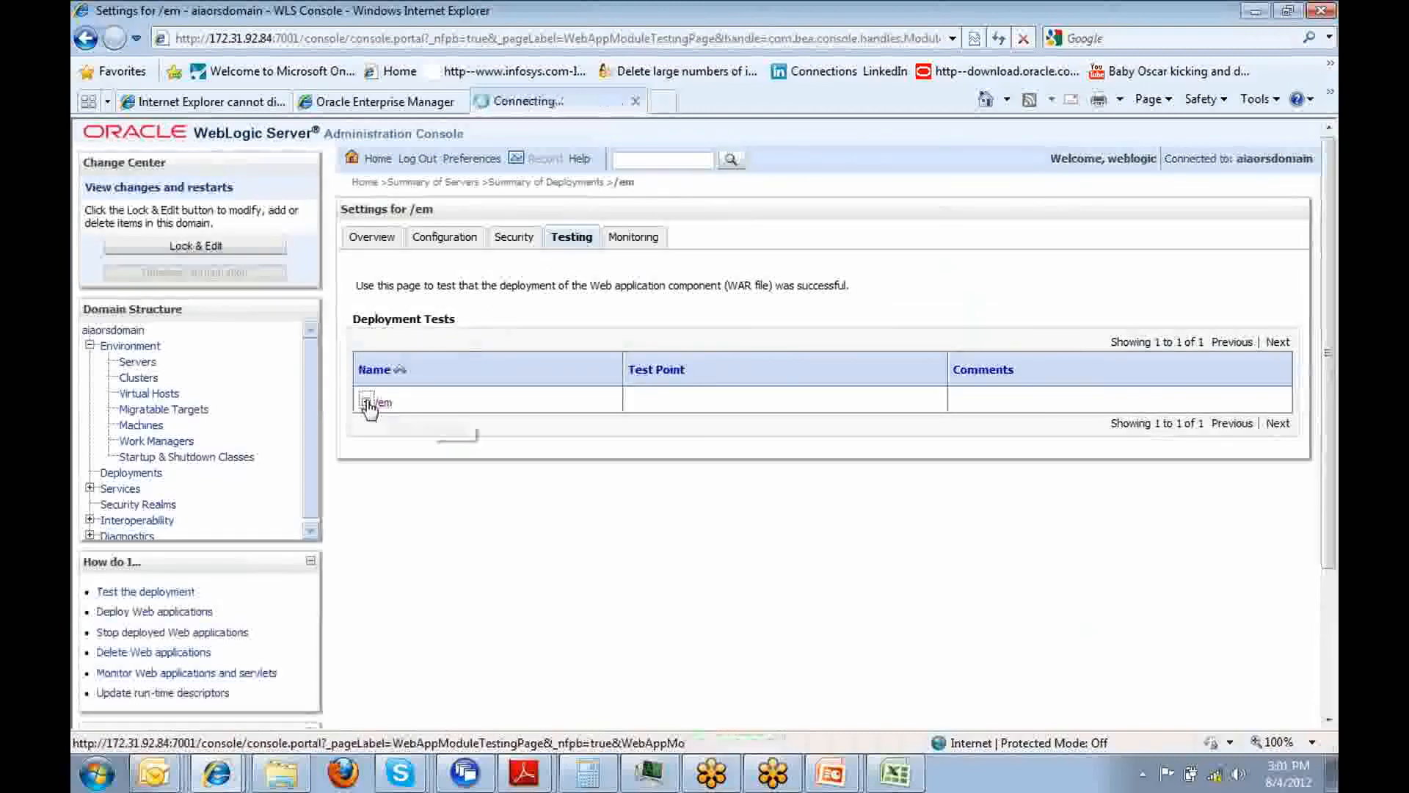
click(367, 401)
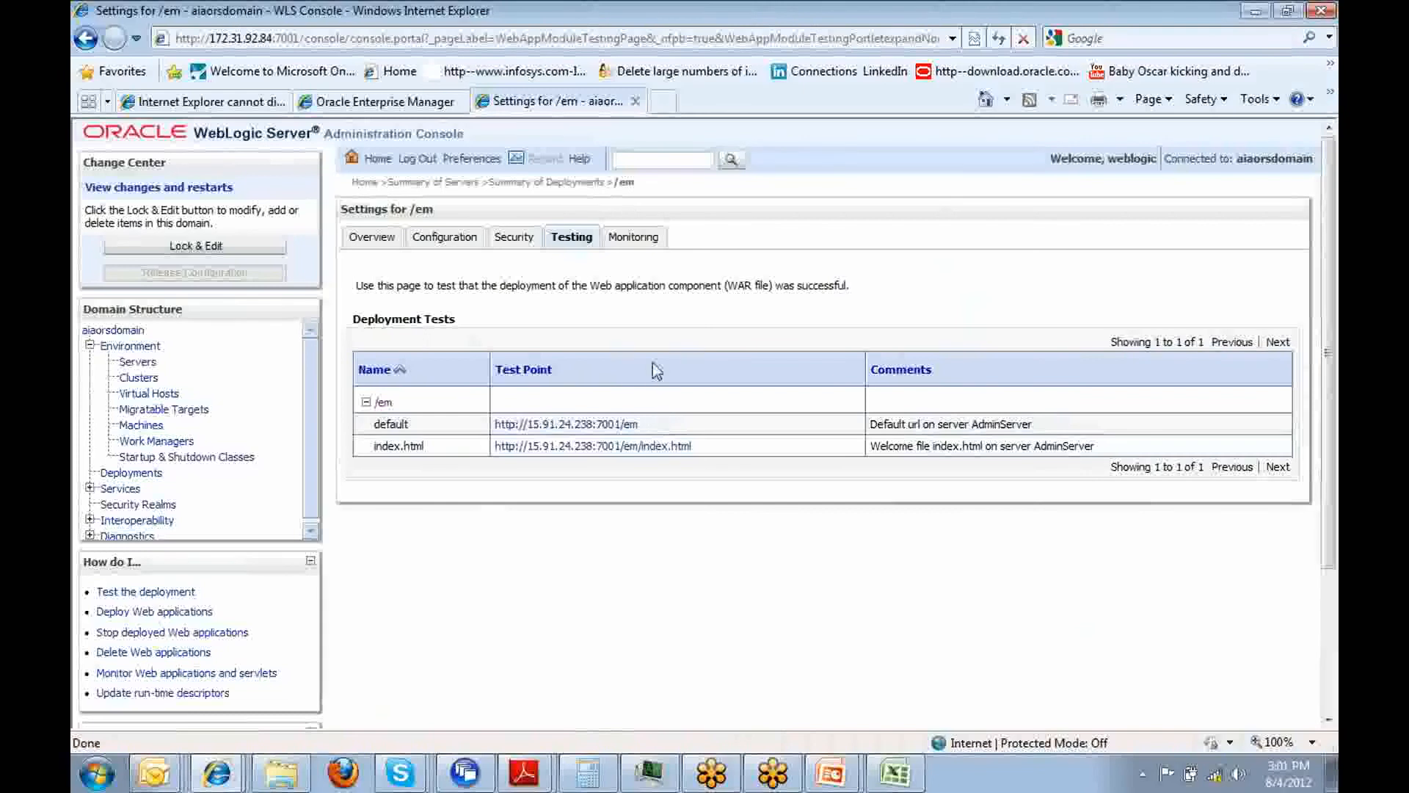
click(381, 100)
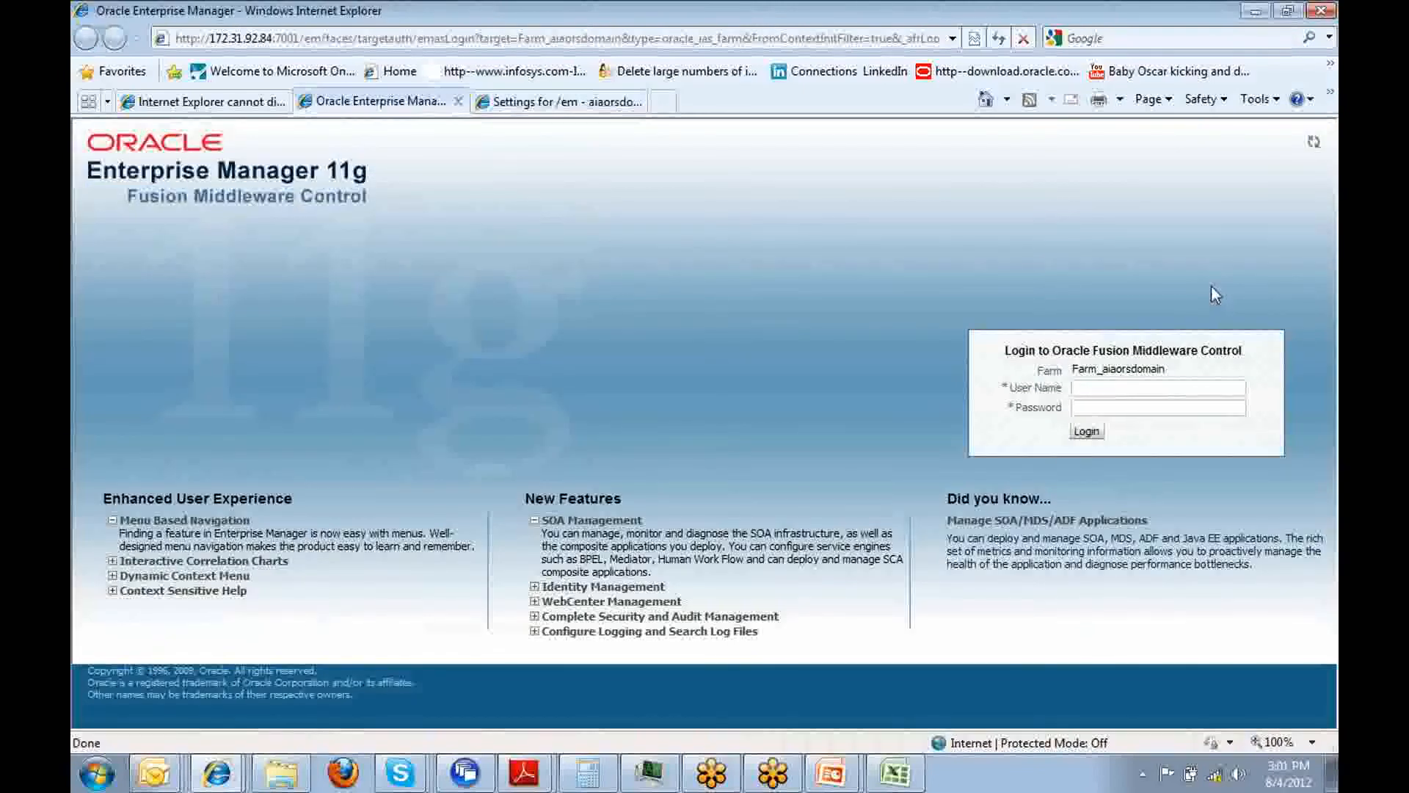
- Log in to Fusion Middleware Control as weblogic, reaching Farm_aiaorsdomain home
click(1157, 387)
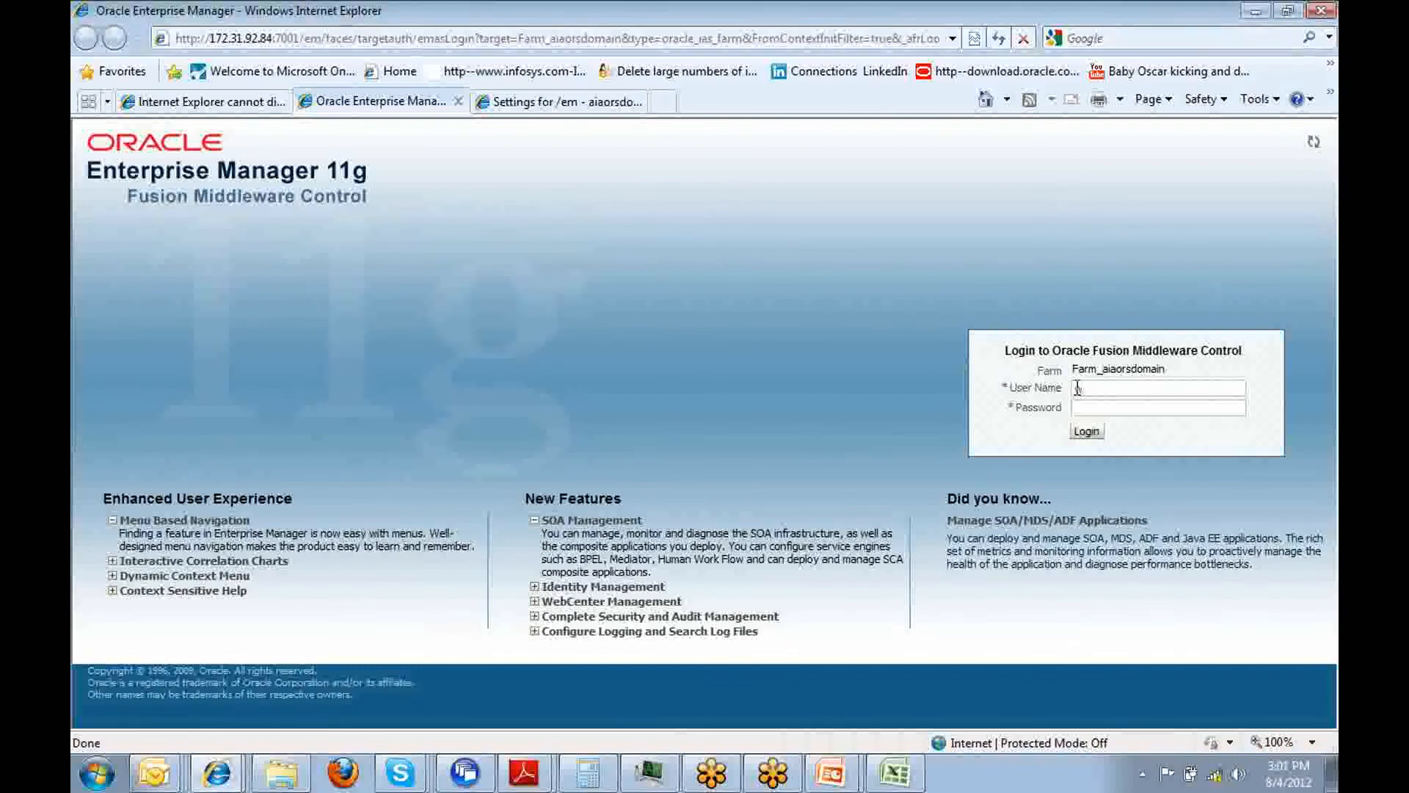
text(weblogic)
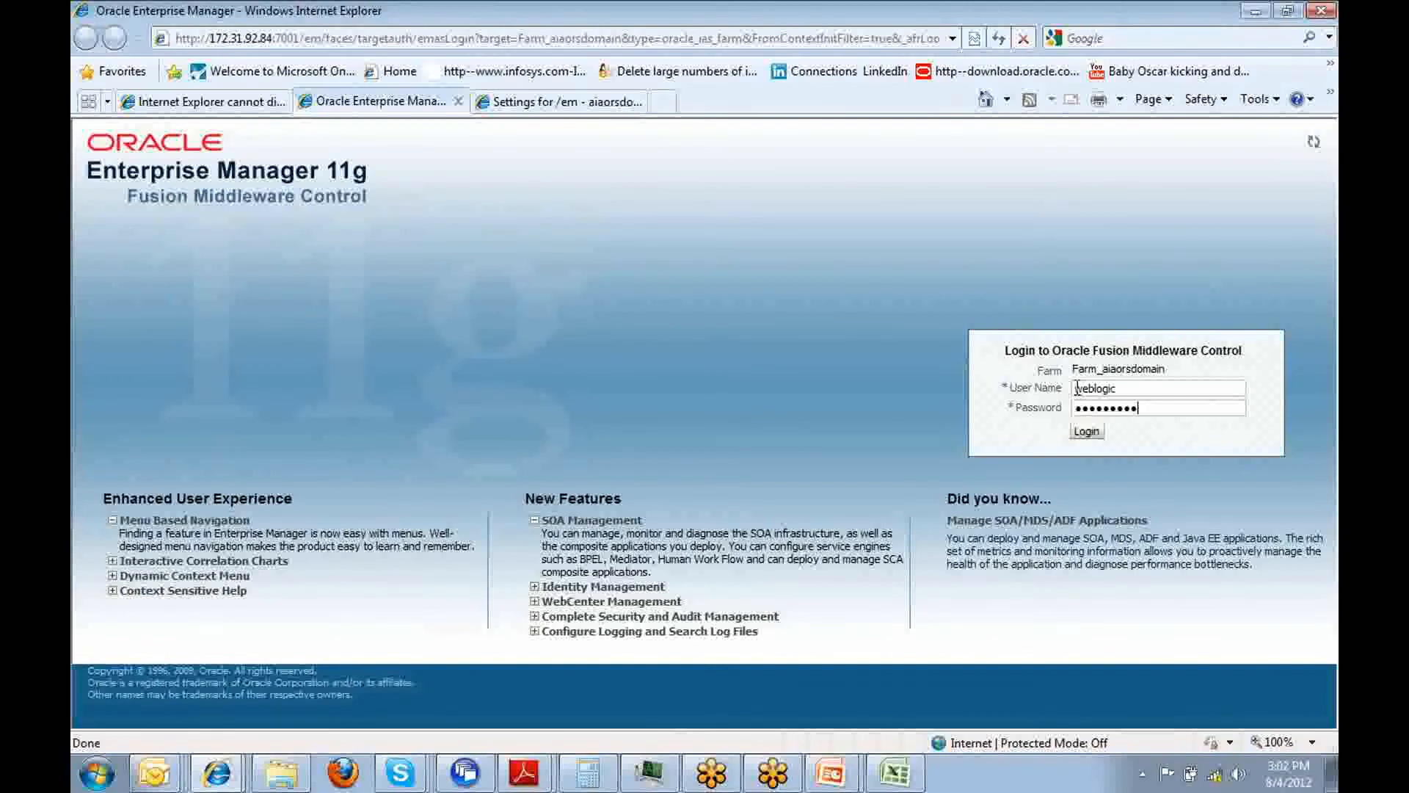
click(1086, 430)
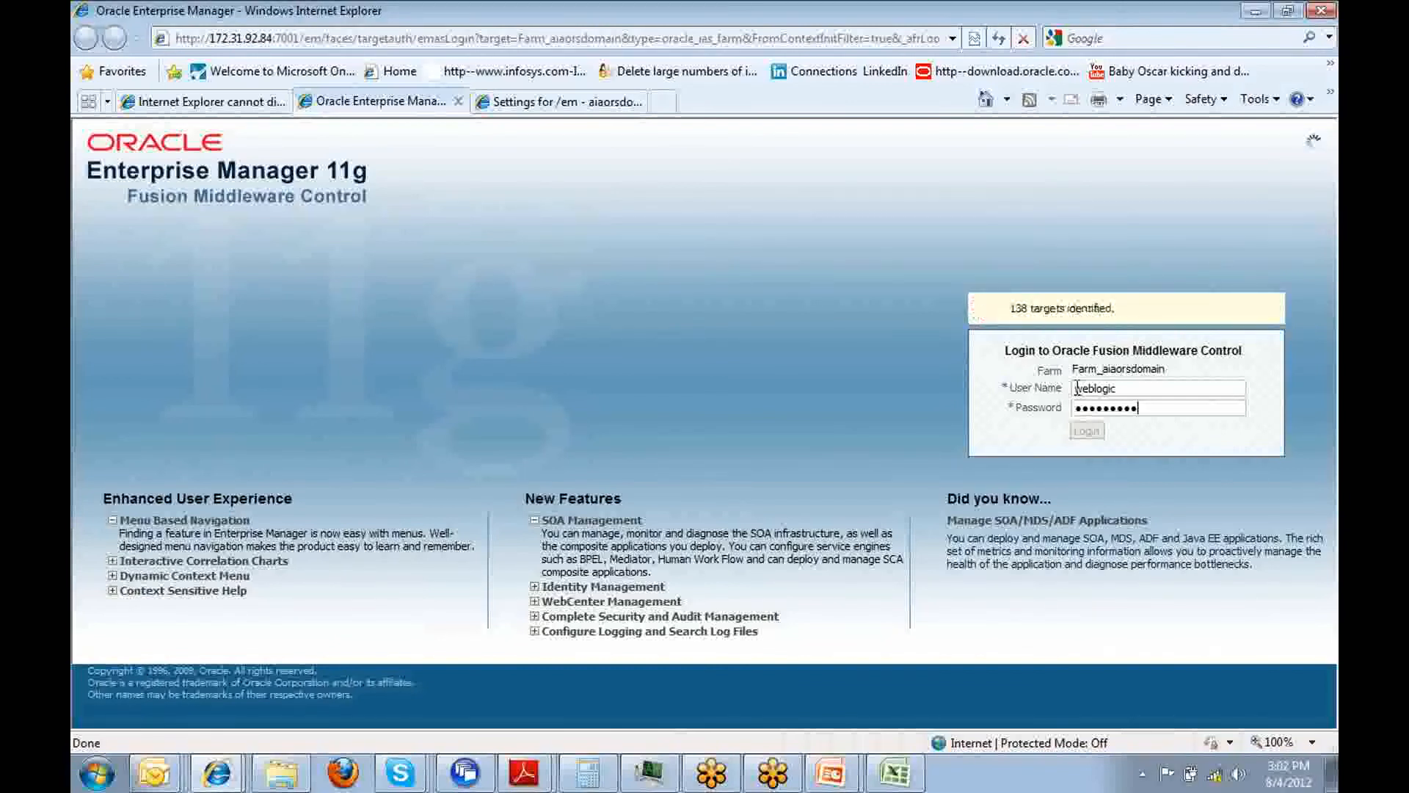
click(1085, 431)
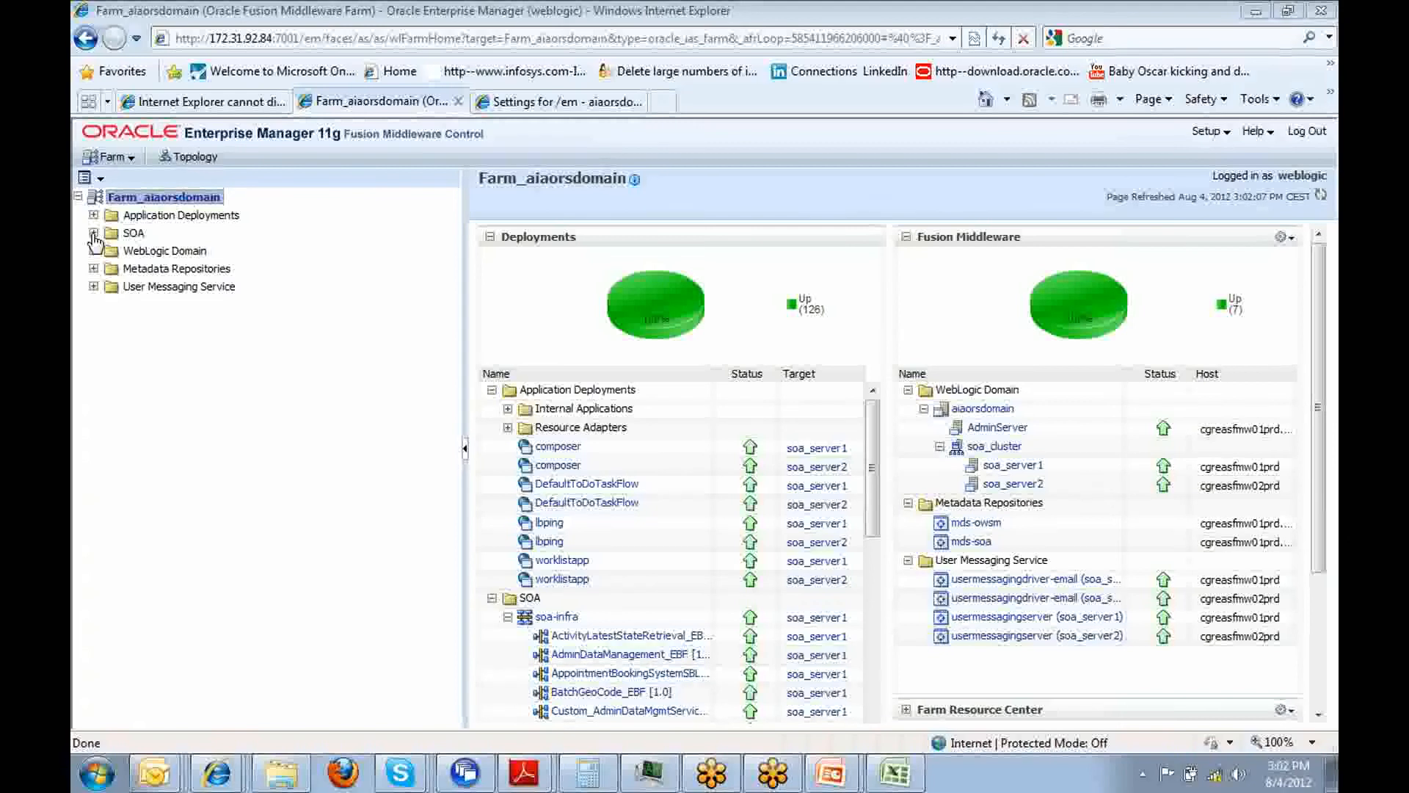
- Expand SOA > soa-infra, pick AdminDataManagement_EBF [1.0] and open an instance's Flow Trace
click(93, 233)
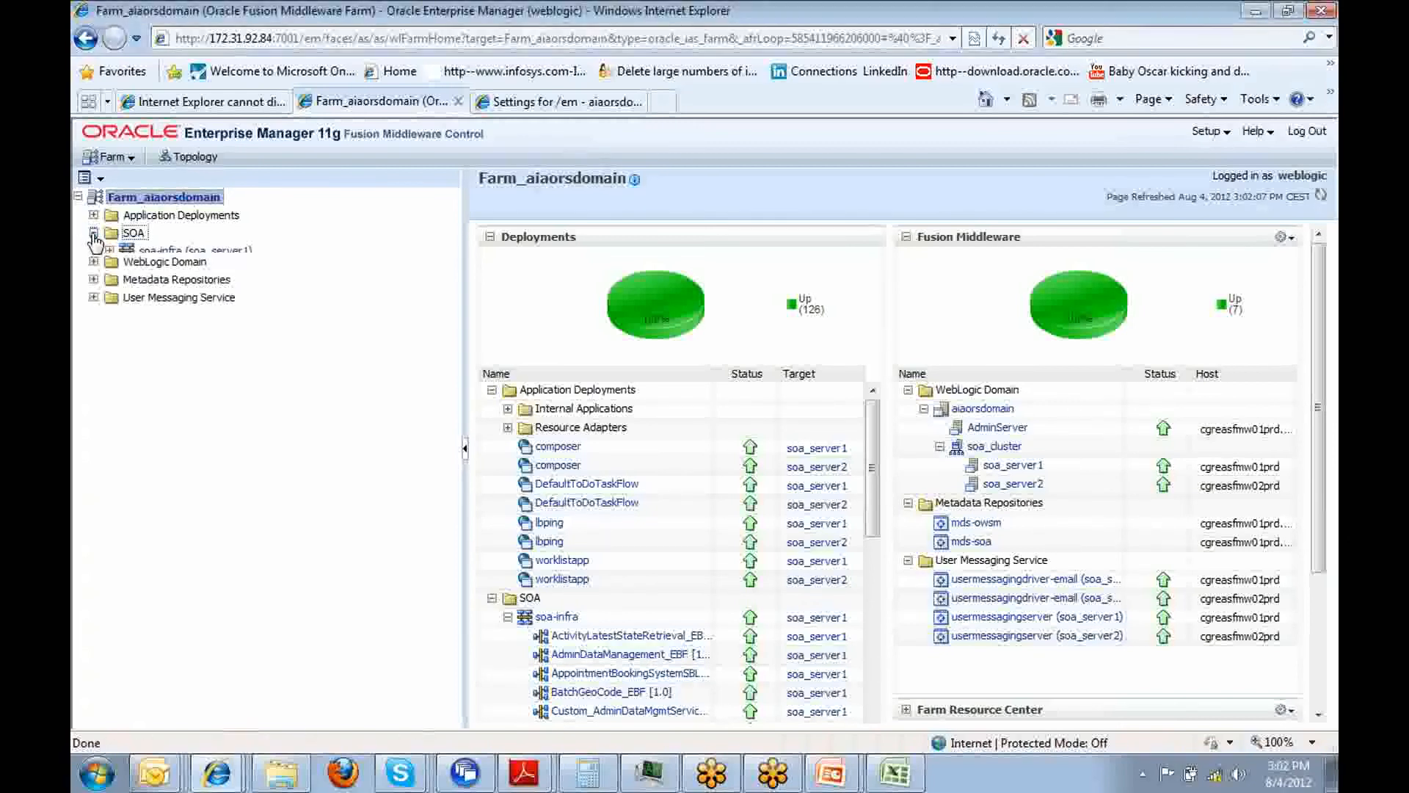
click(94, 232)
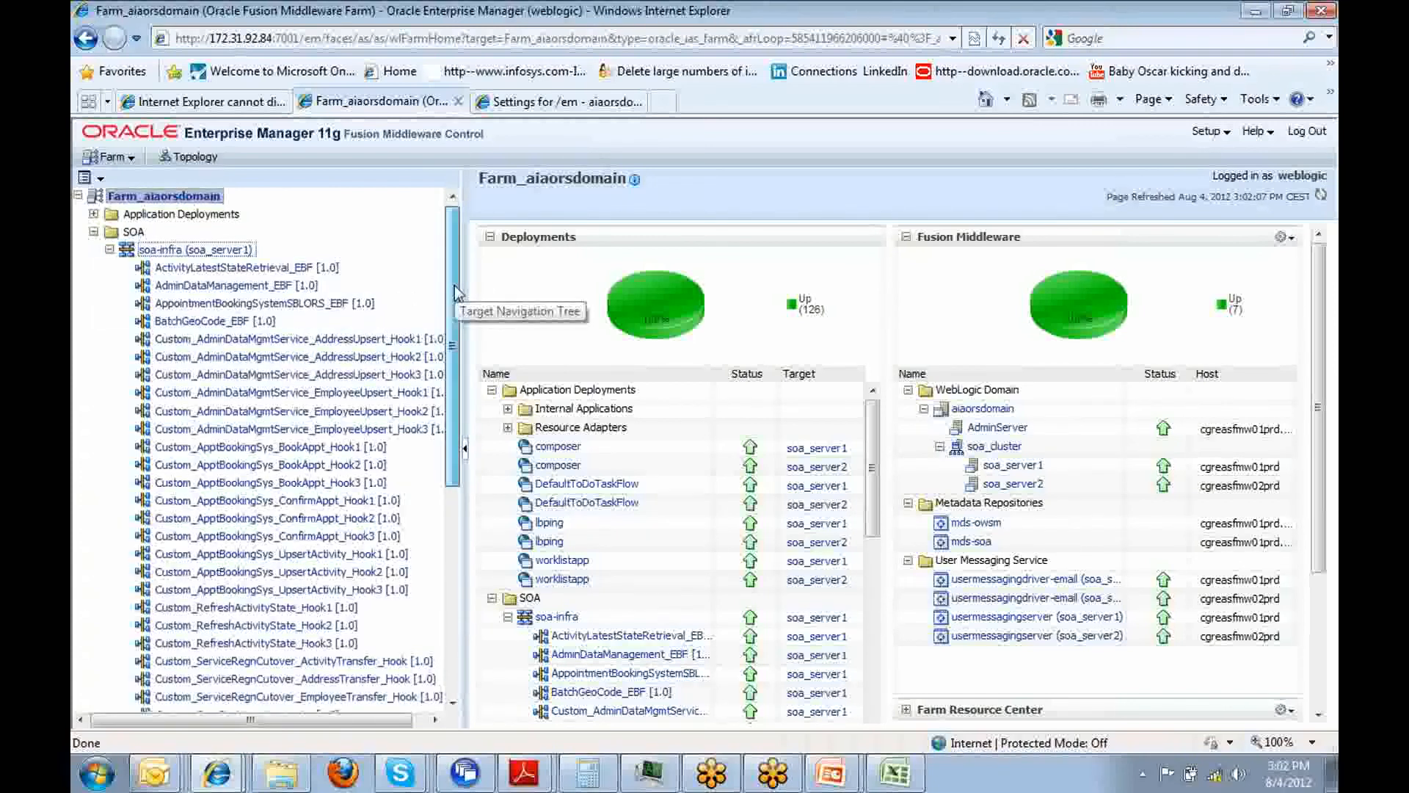
scroll(down, 3)
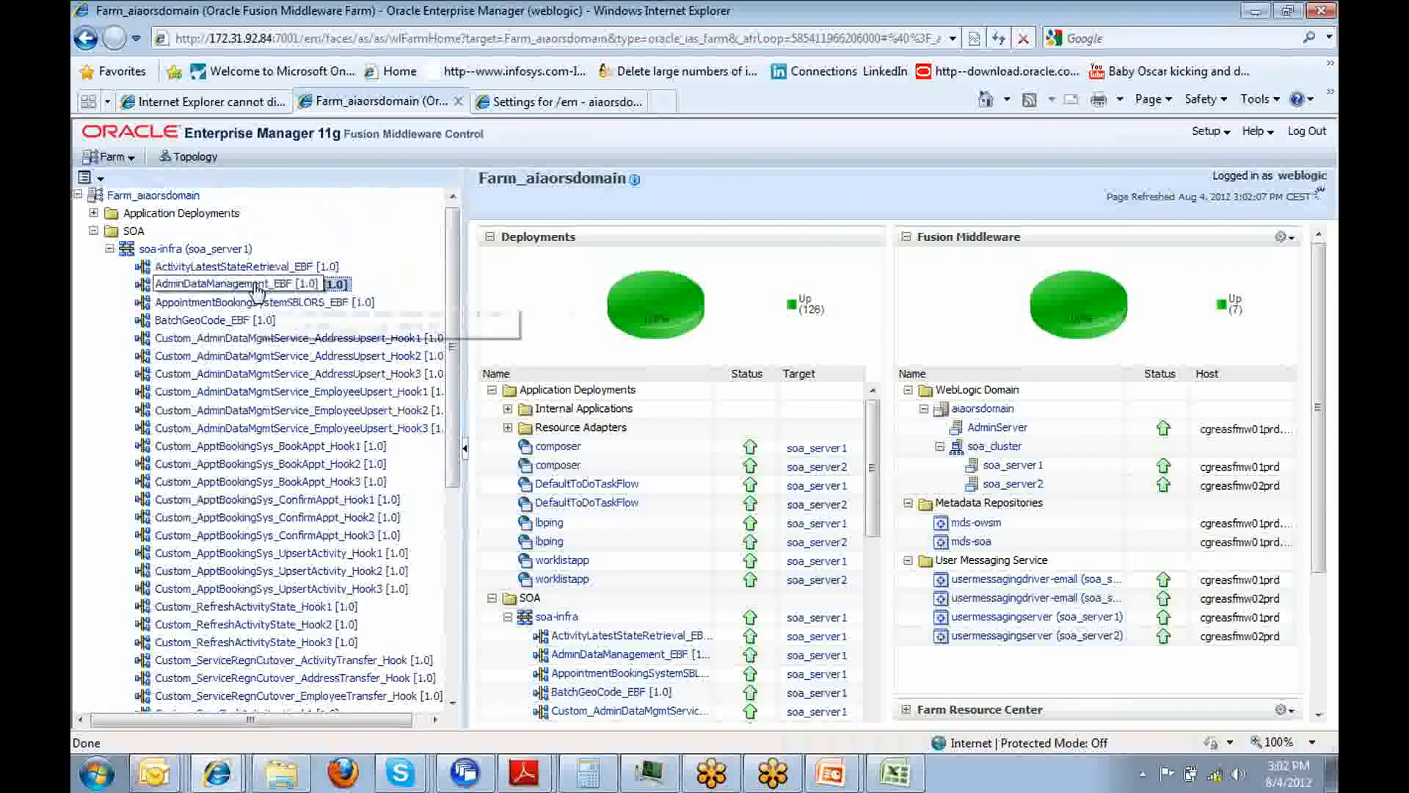
click(243, 284)
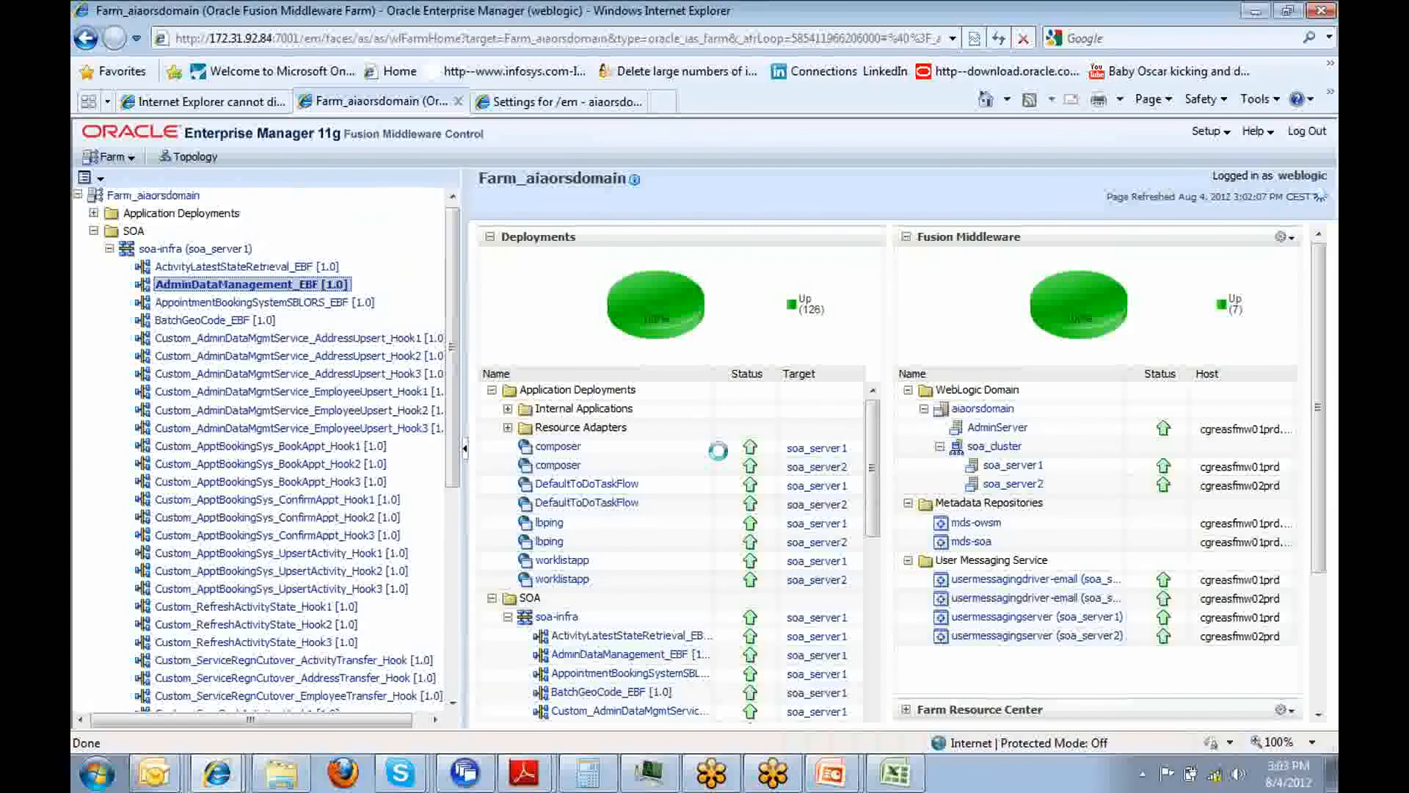
click(250, 283)
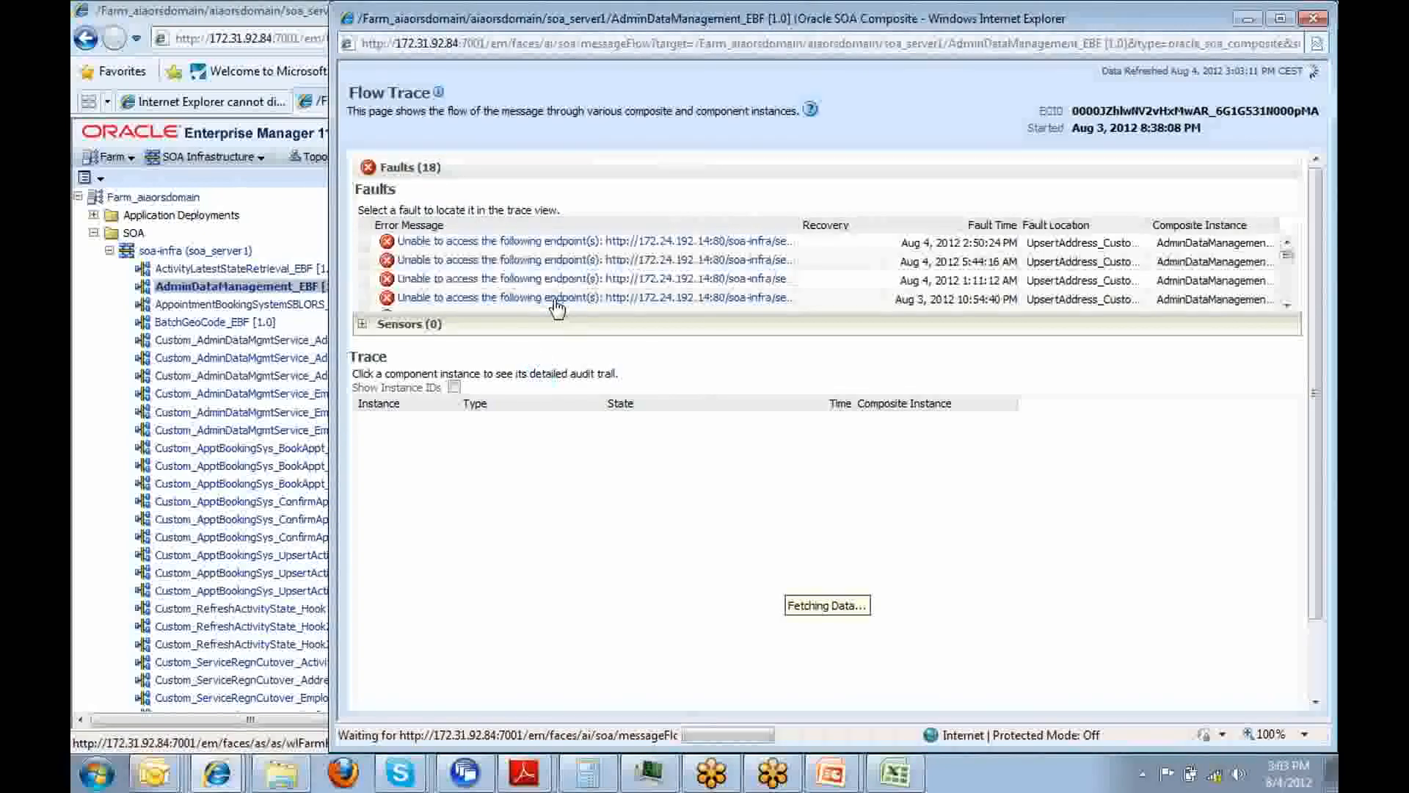
- Open the AdminDataManagementService BPEL component from the Flow Trace table to view its audit trail
click(557, 297)
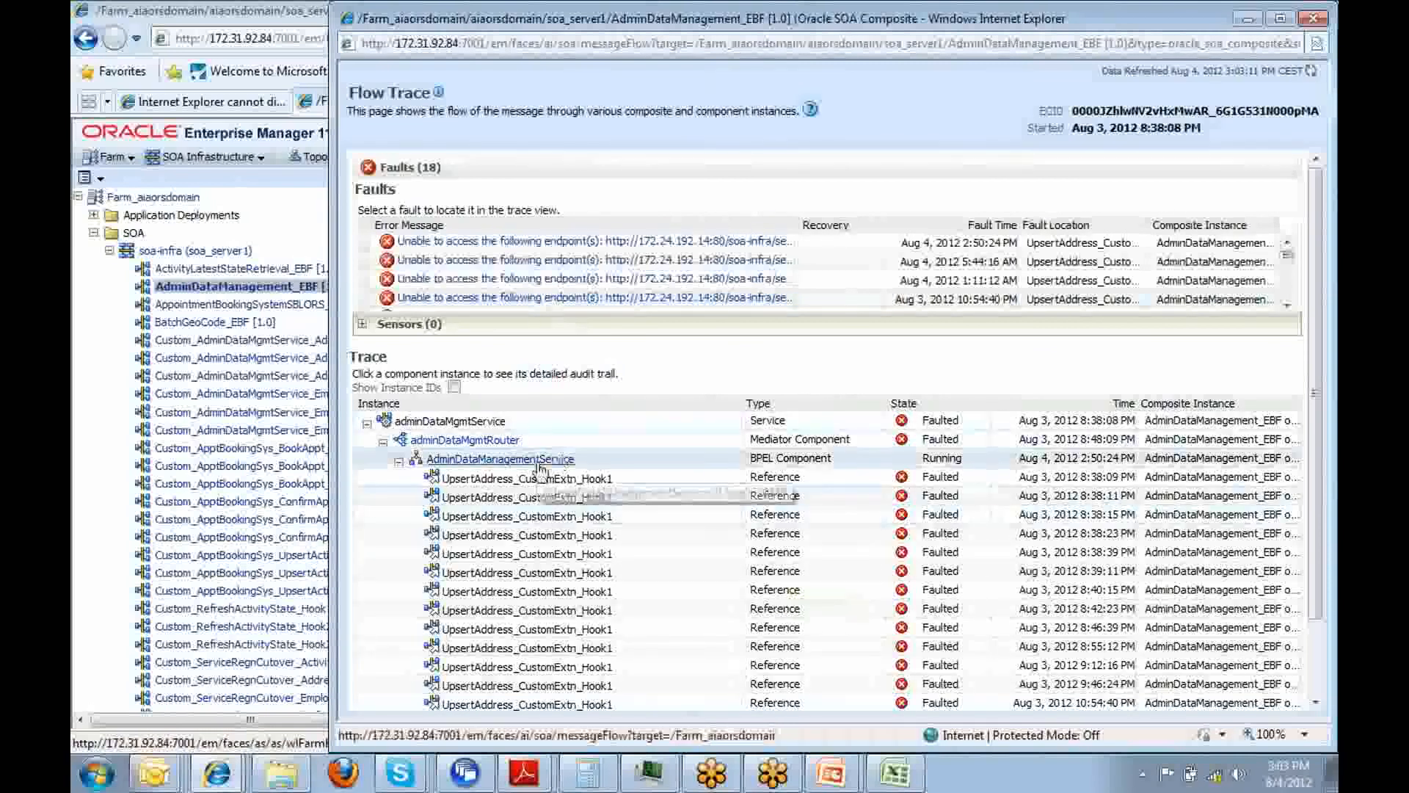
mouse_move(500, 458)
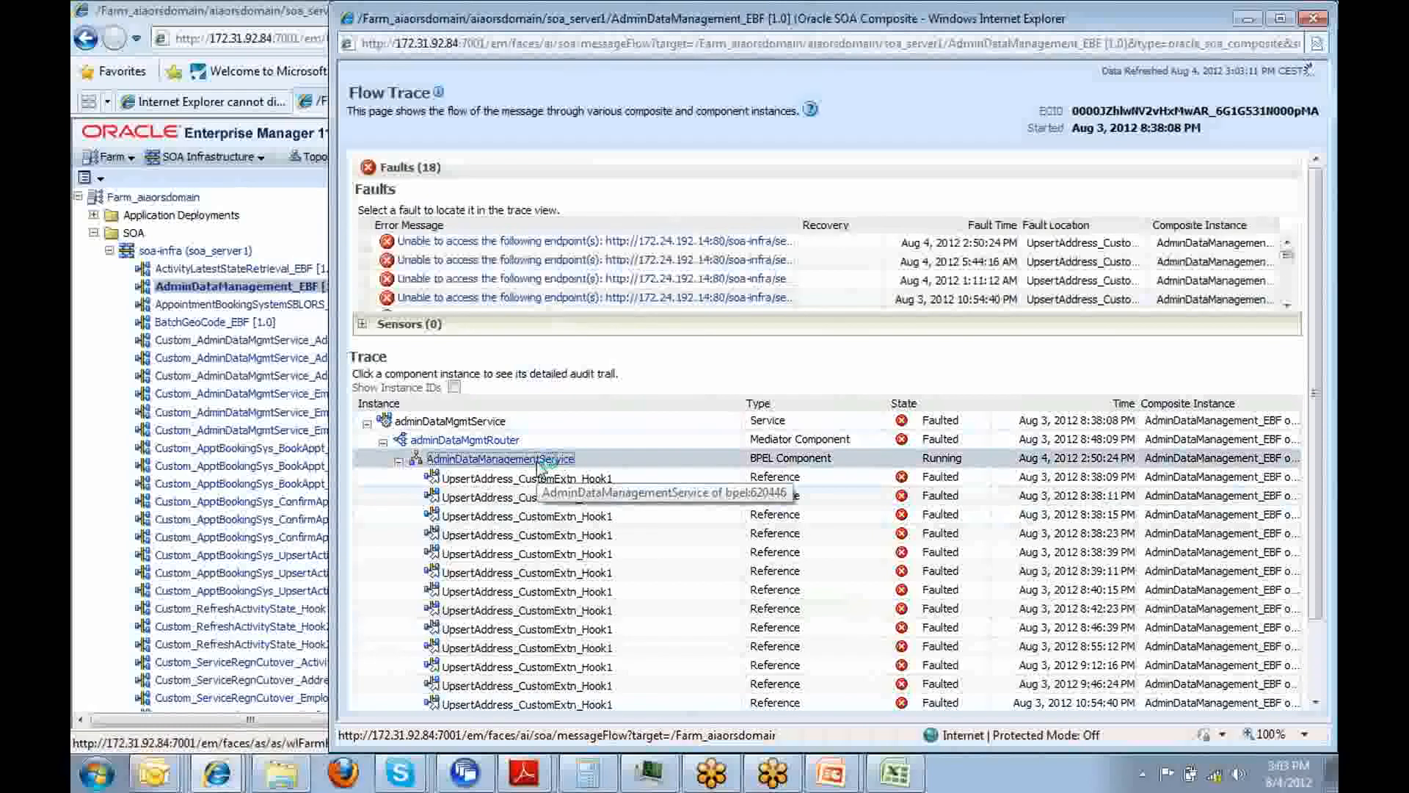
click(499, 458)
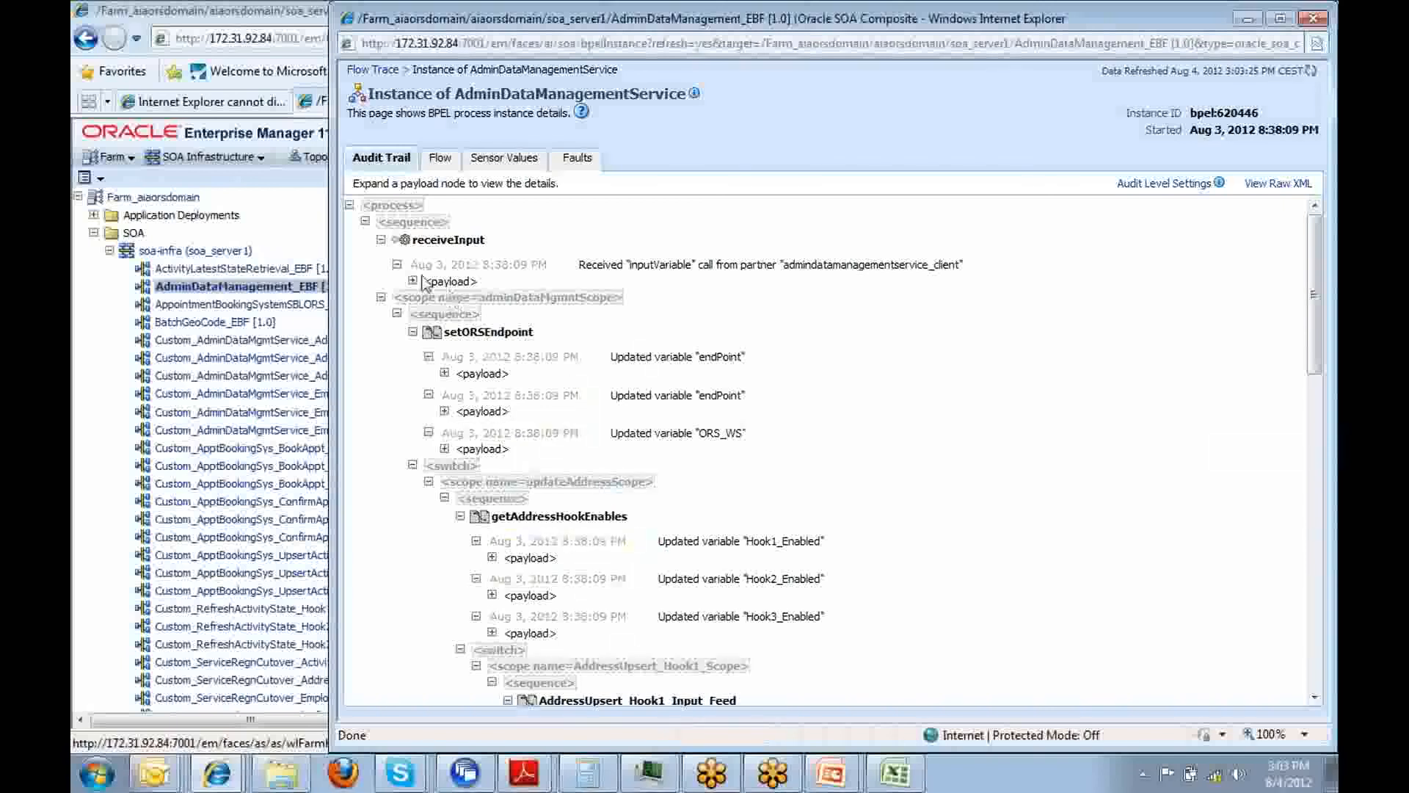
mouse_move(412, 280)
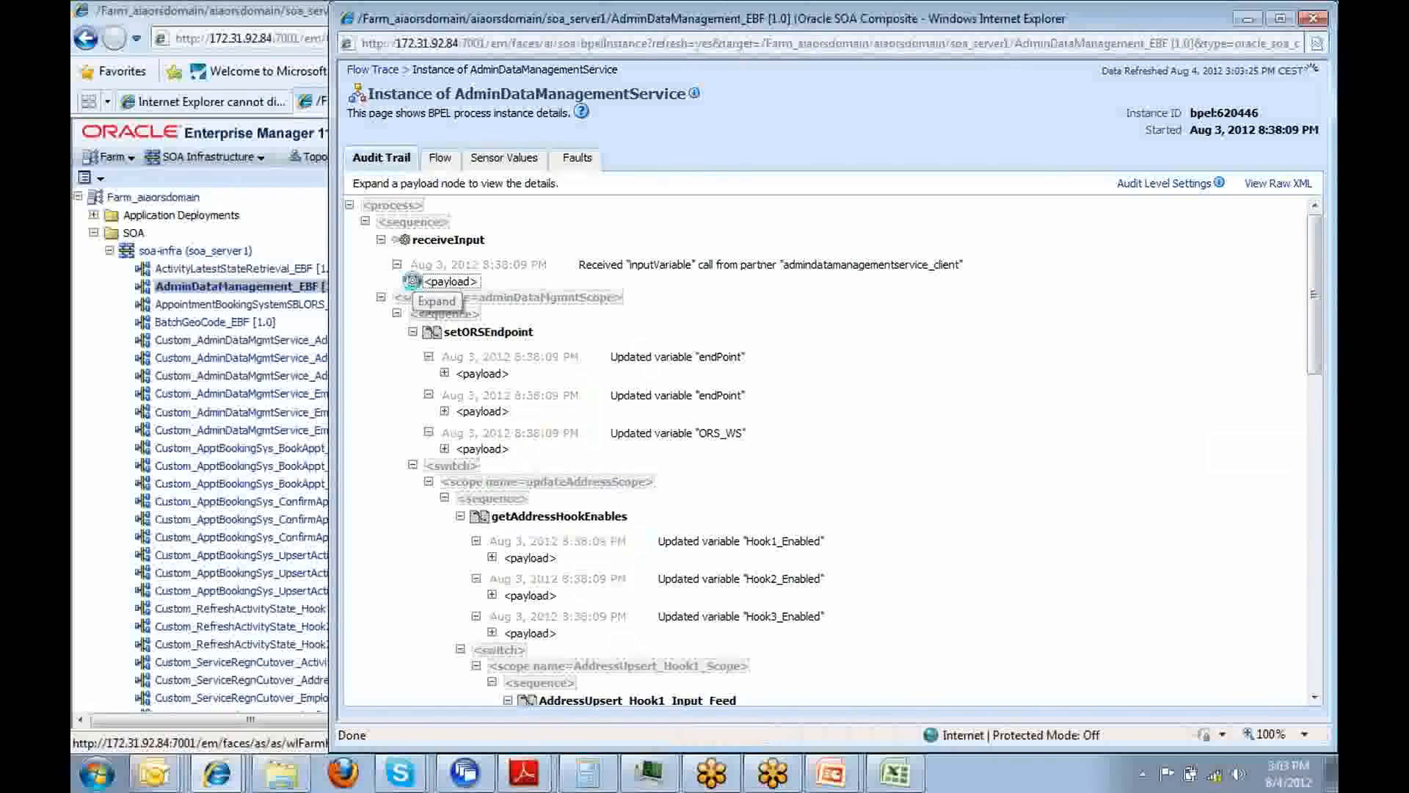
- Expand the receiveInput payload in the Audit Trail to show the Upsert_Address input XML
click(413, 281)
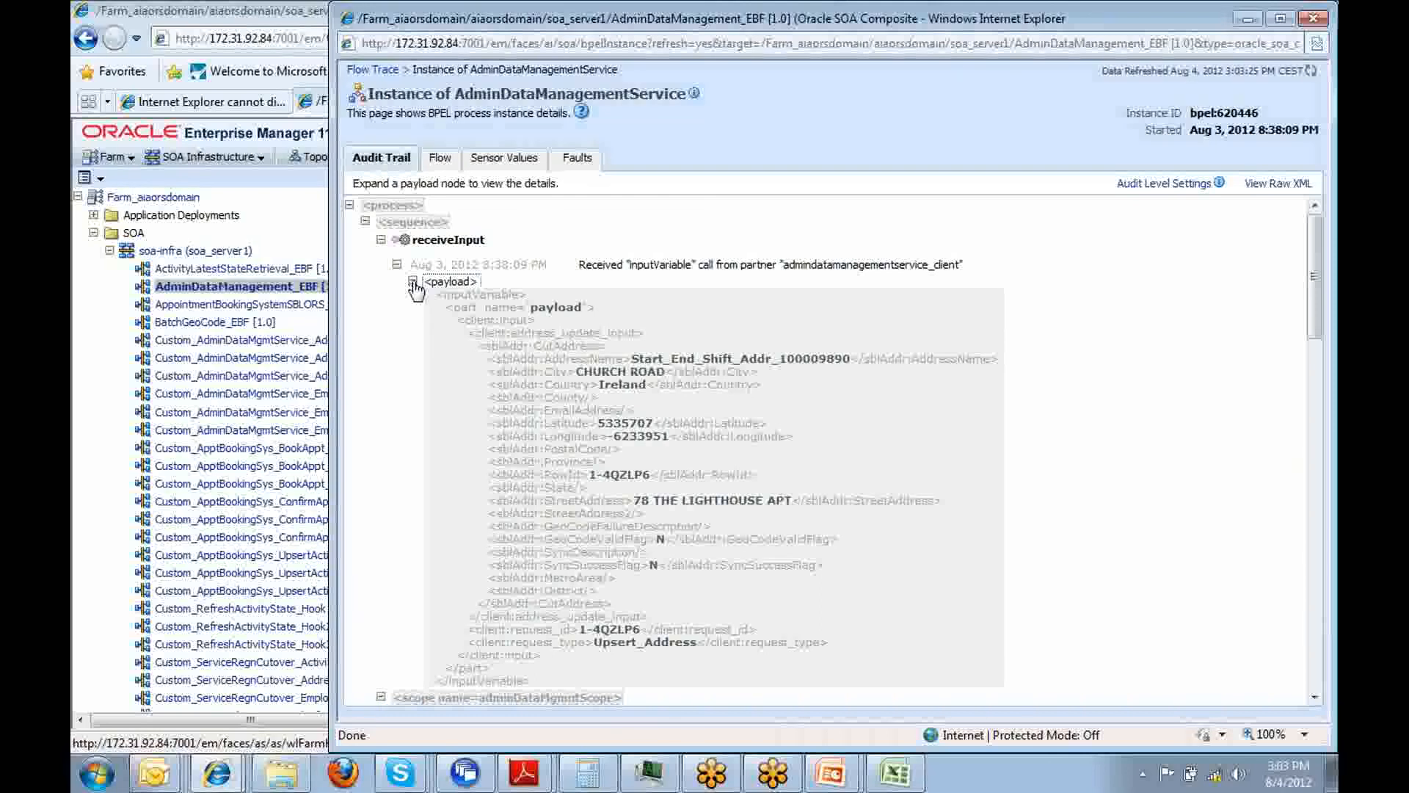
click(412, 281)
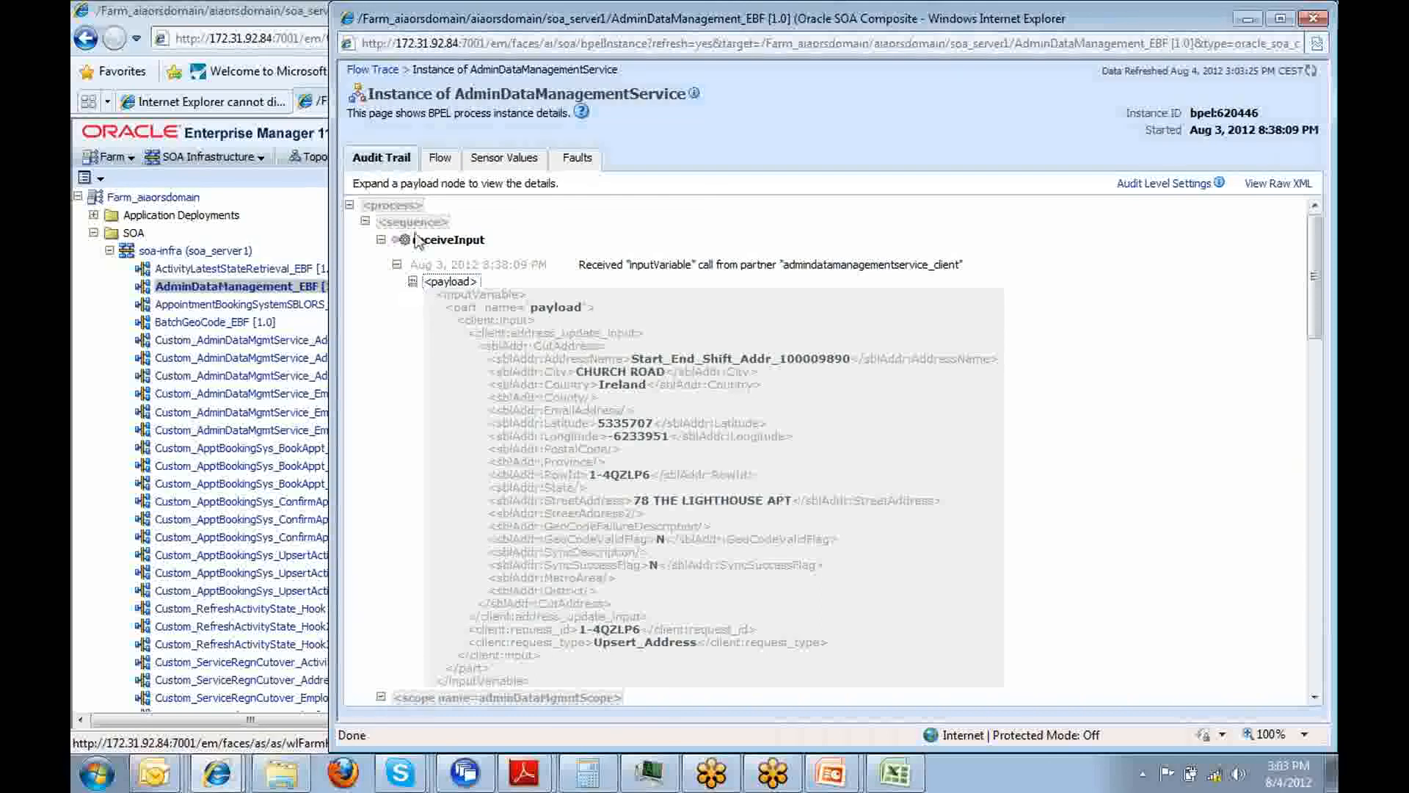